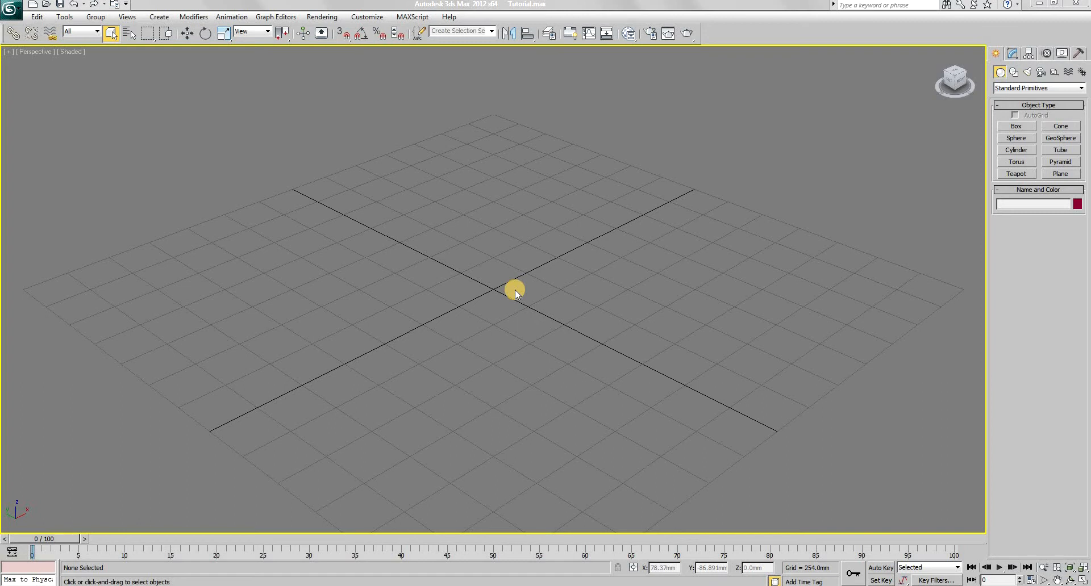
mouse_move(636, 291)
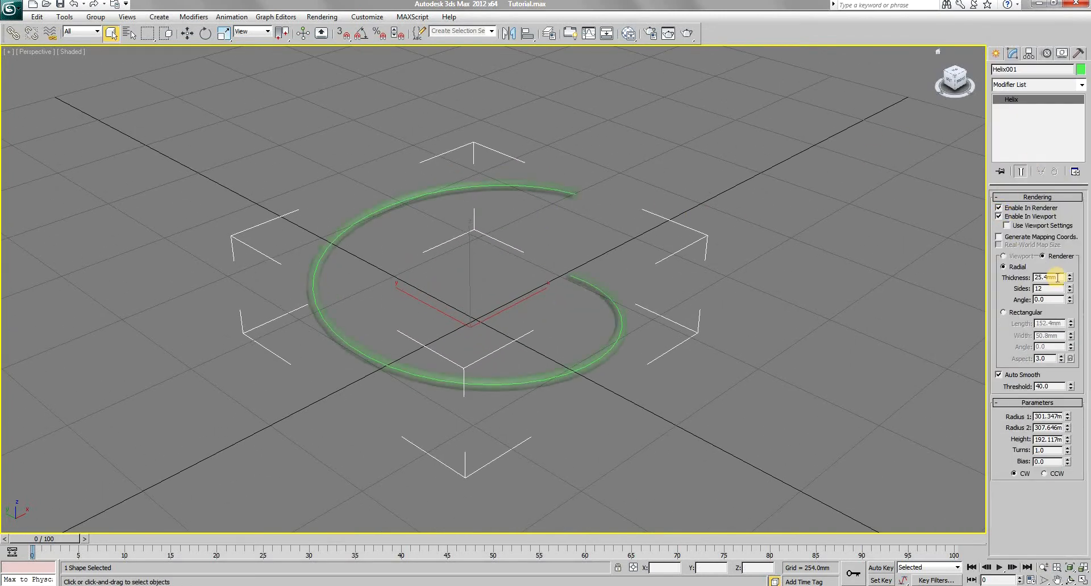
Give the renderable helix its thickness and 10 turns, then check the coil's shape
text(5.0mm)
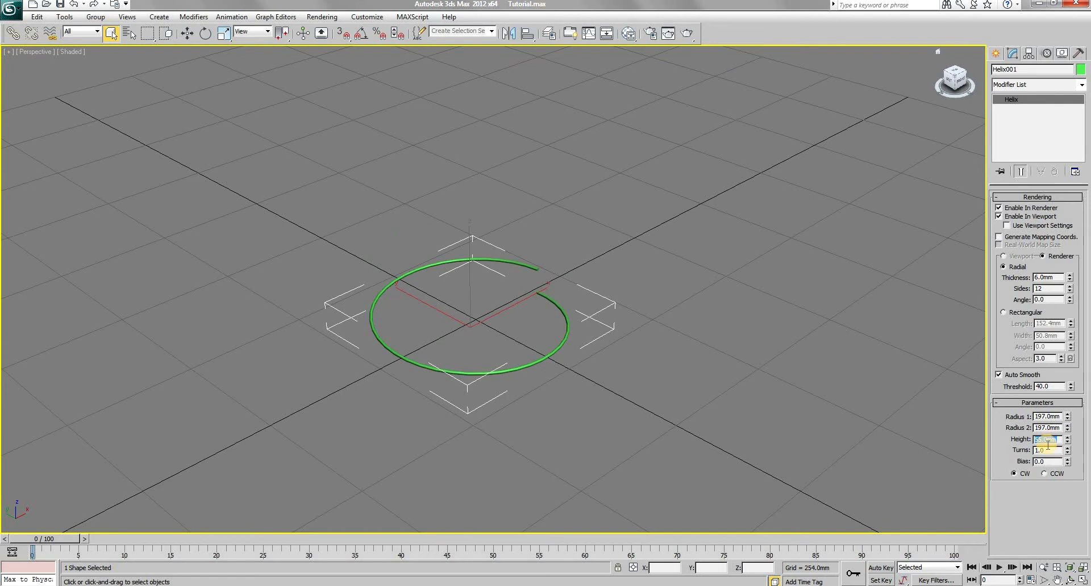
text(10.0)
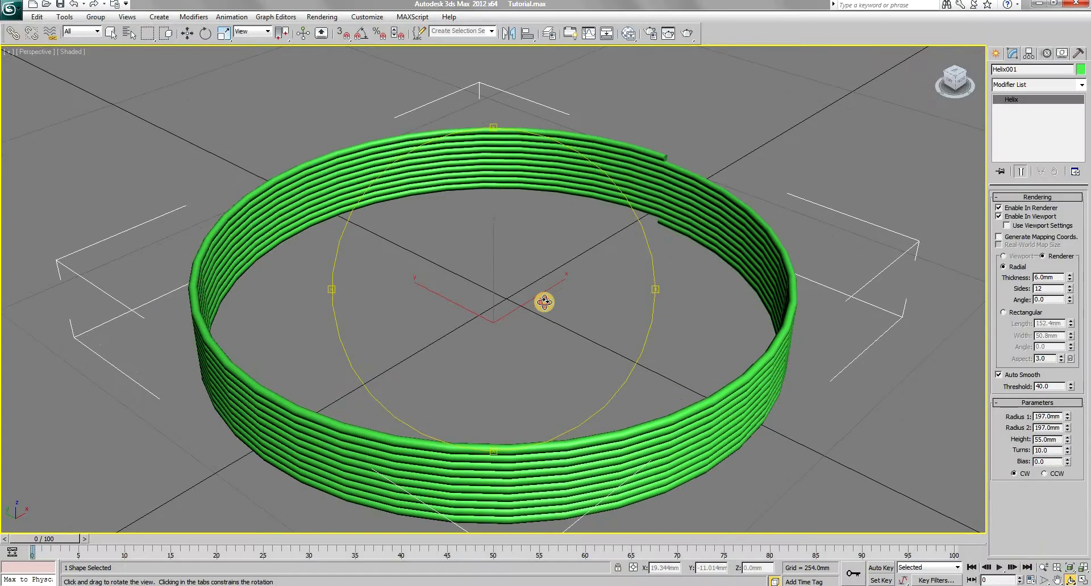
drag(545, 302, 559, 299)
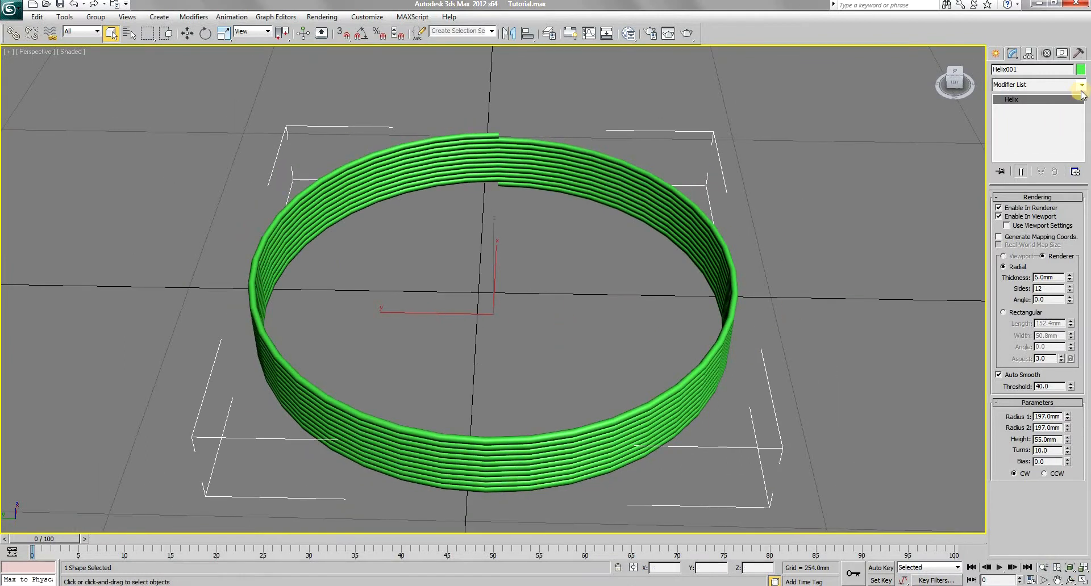
Add an FFD 4x4x4 lattice and move several control points to warp the ring irregularly
click(1080, 84)
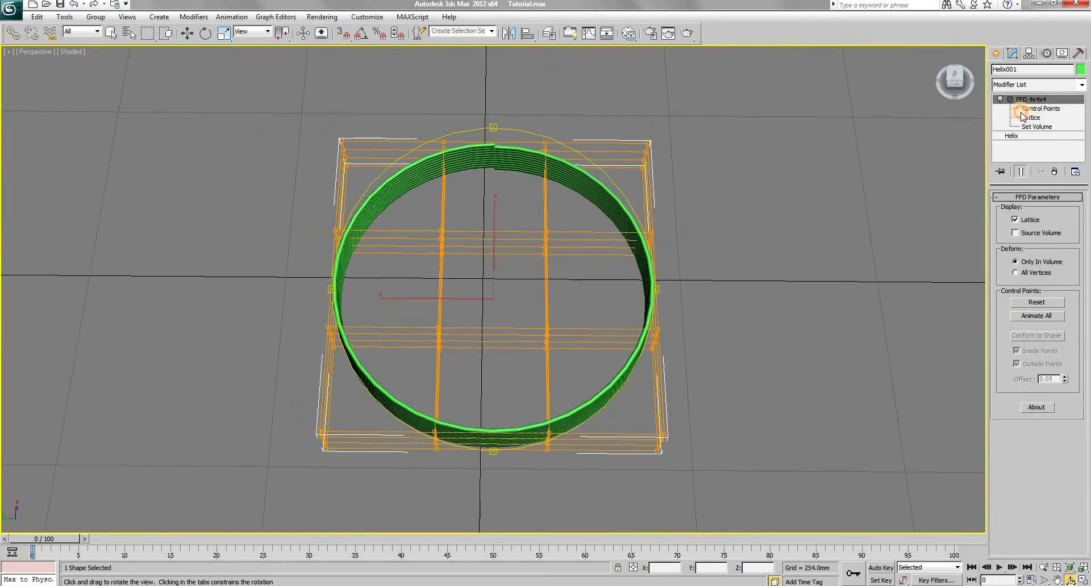
click(1042, 108)
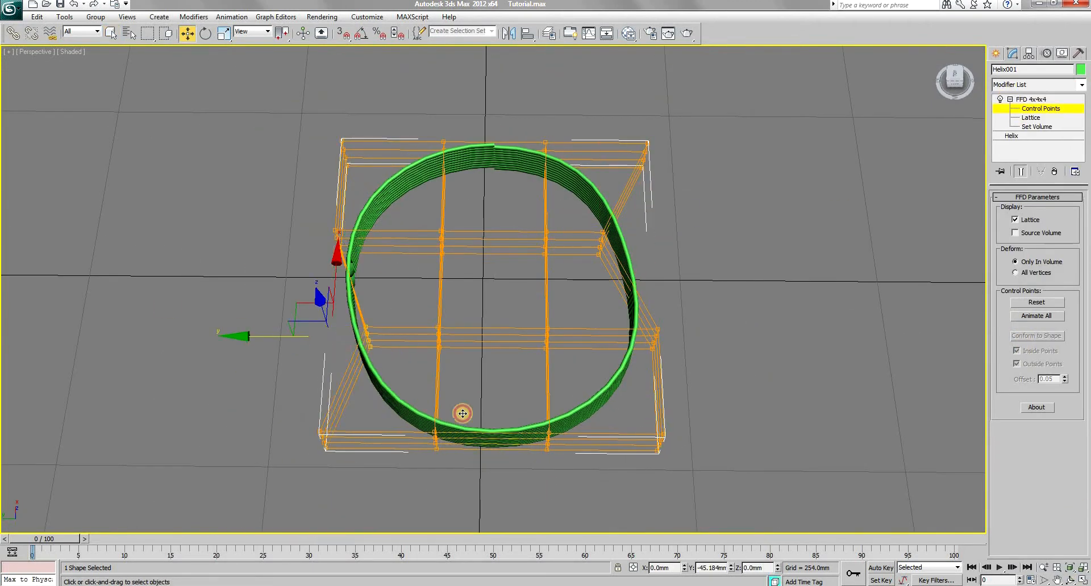
drag(462, 413, 508, 211)
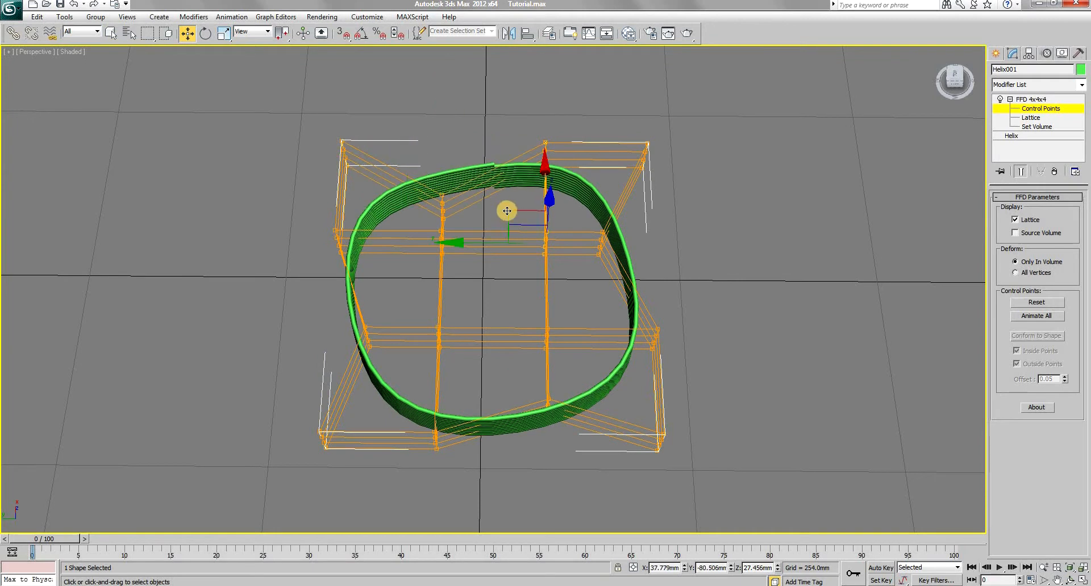
drag(508, 210, 290, 368)
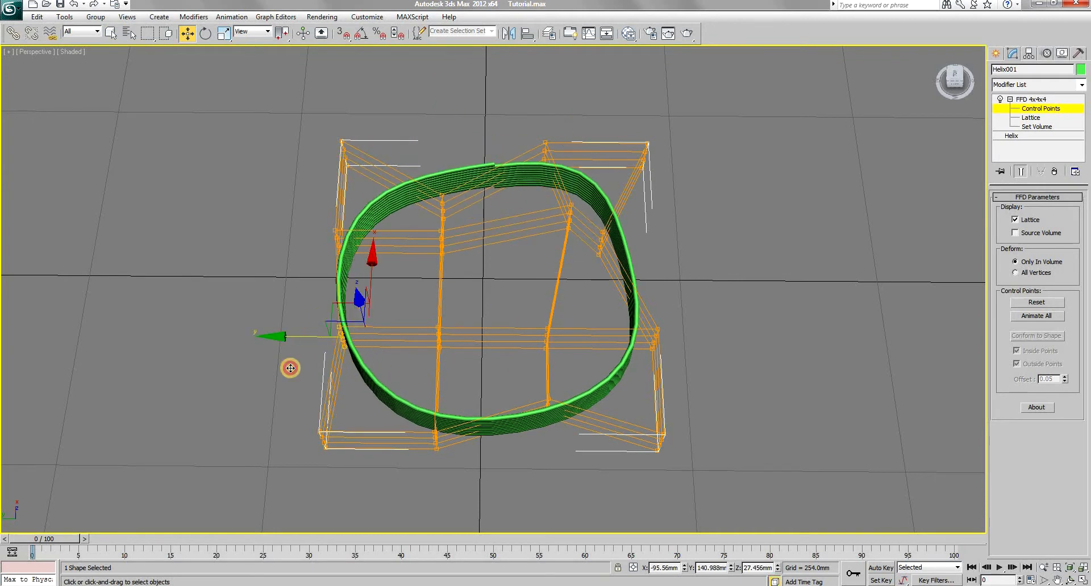
drag(290, 368, 518, 262)
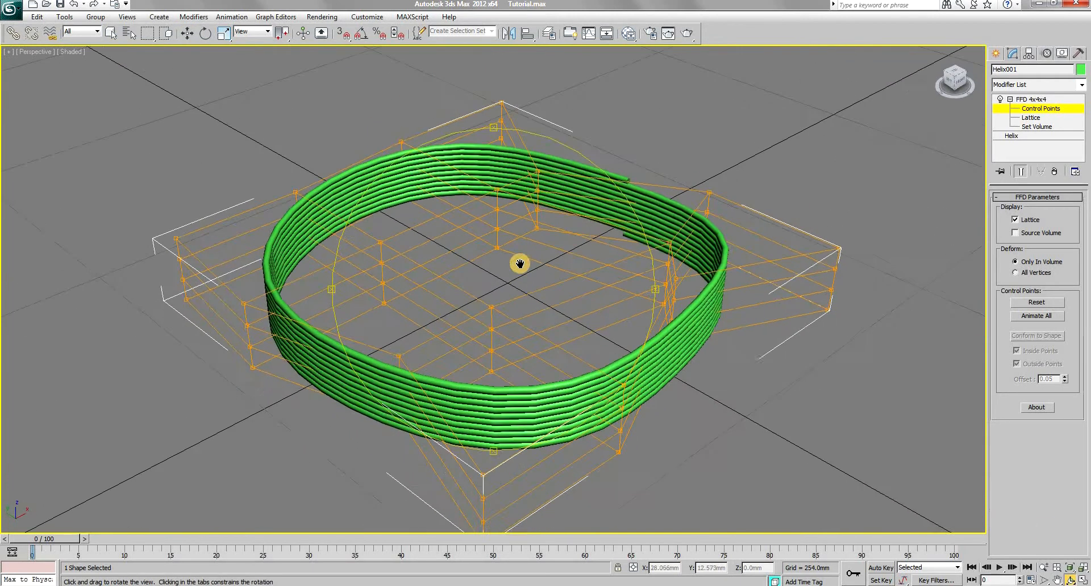
Add a Noise modifier with scale 0.2 and 130 mm strength in X and Y
click(1036, 84)
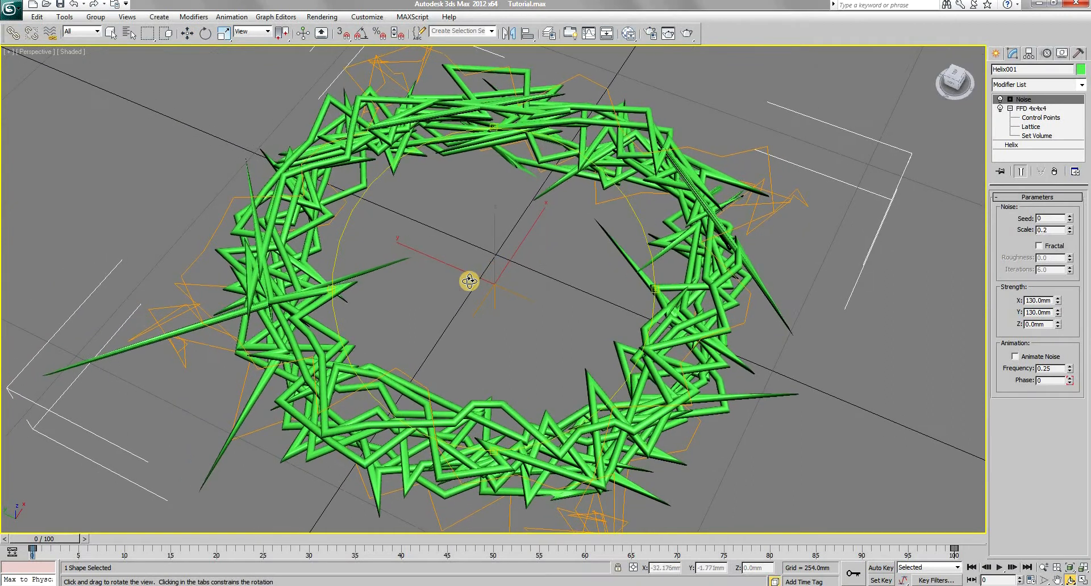
Add Edit Spline and pull protruding vertices back into the tangle at Vertex level
click(187, 33)
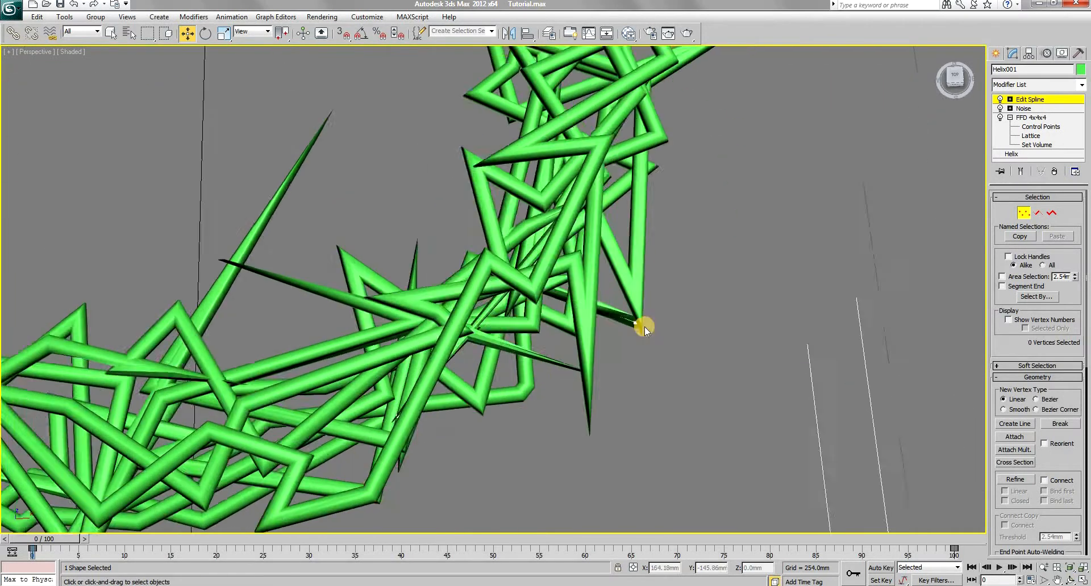
drag(643, 331, 619, 320)
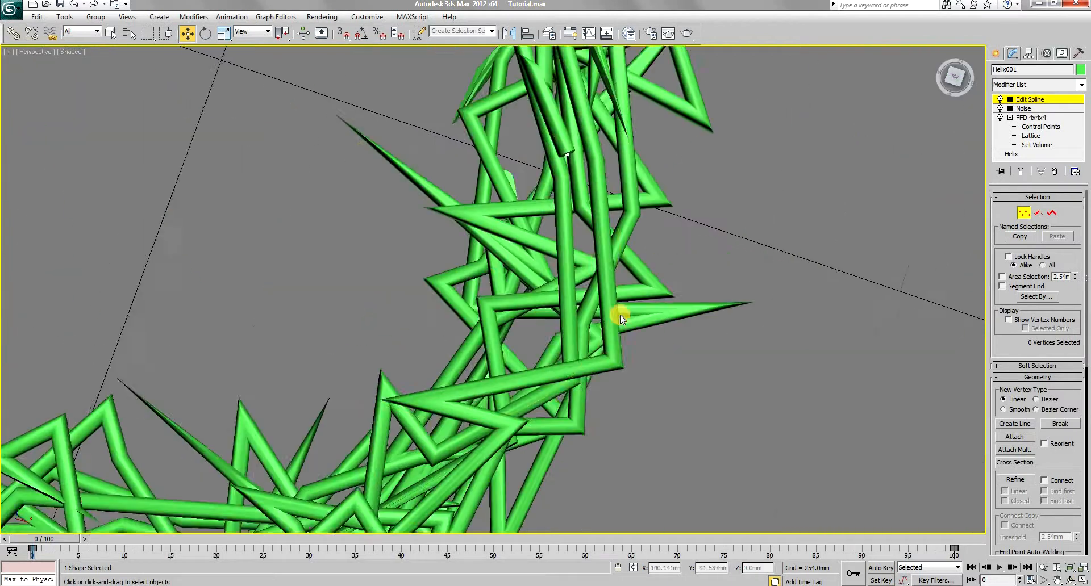
drag(620, 320, 505, 299)
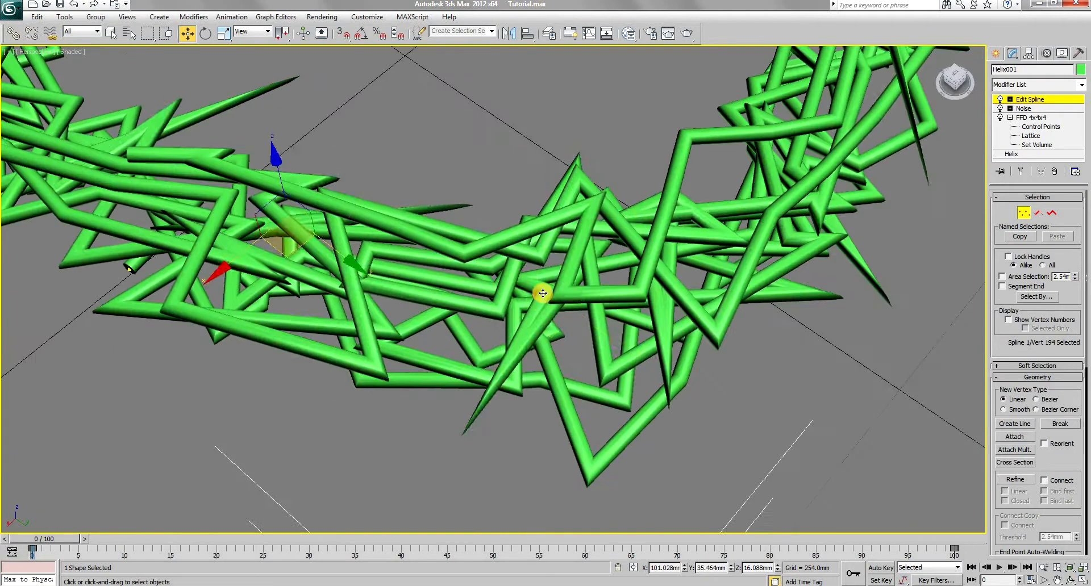
drag(543, 293, 473, 295)
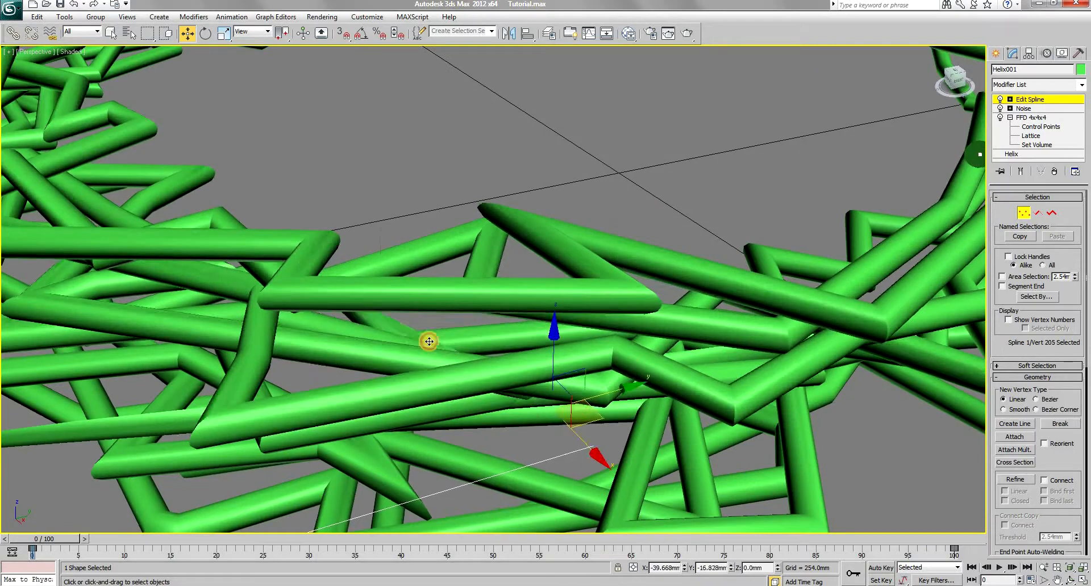
drag(429, 341, 482, 338)
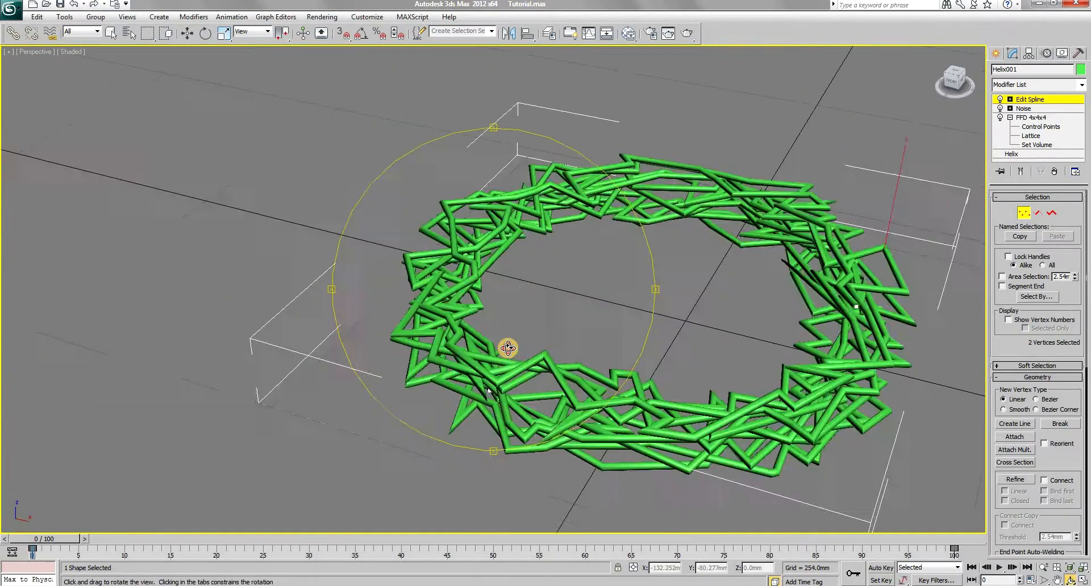
drag(508, 348, 557, 239)
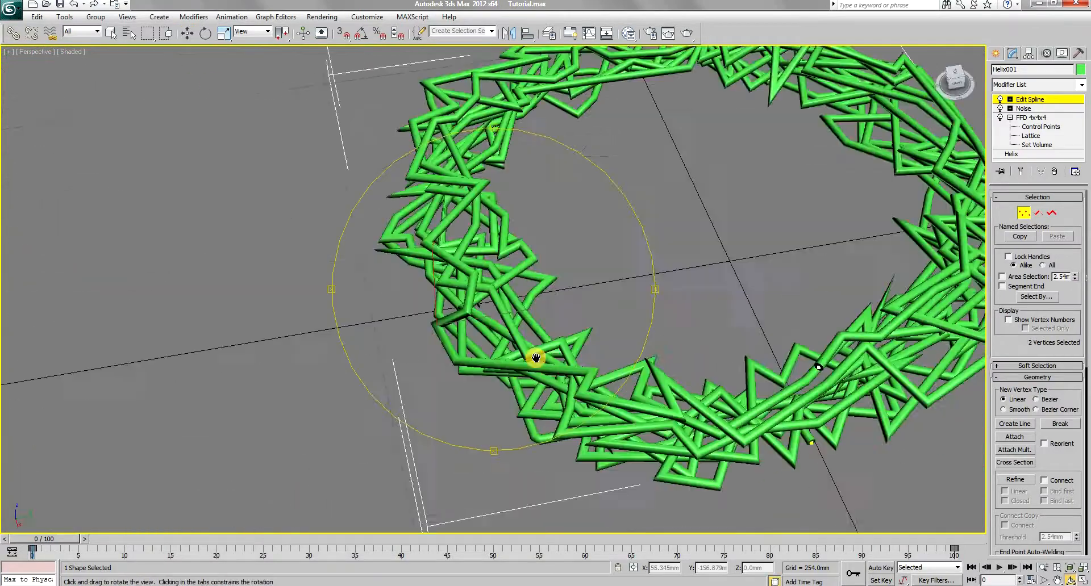
drag(535, 358, 584, 355)
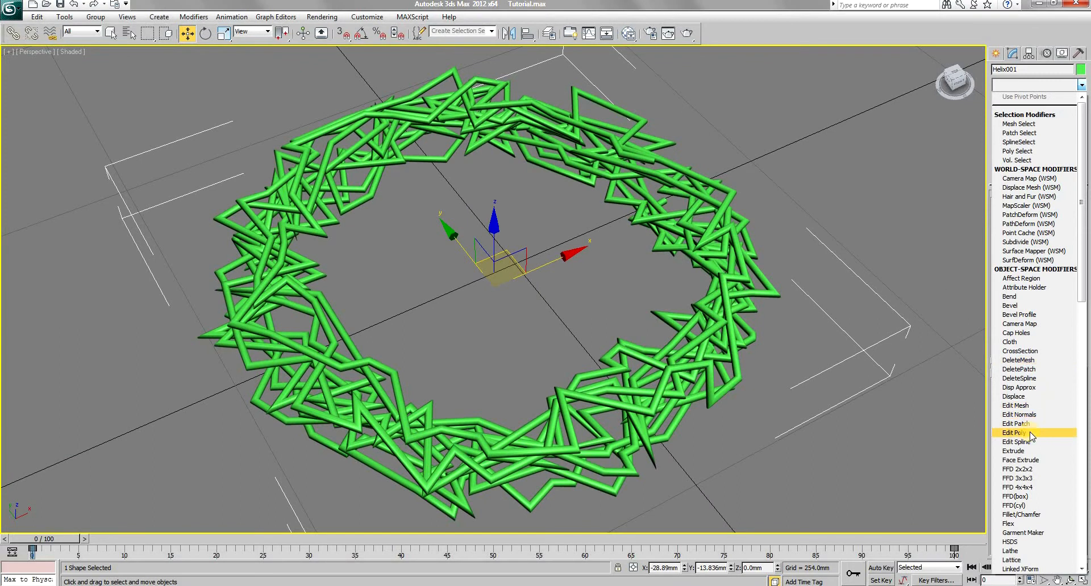
Add Edit Poly, then create a smooth Shape001 spline from the selected edges
click(1021, 432)
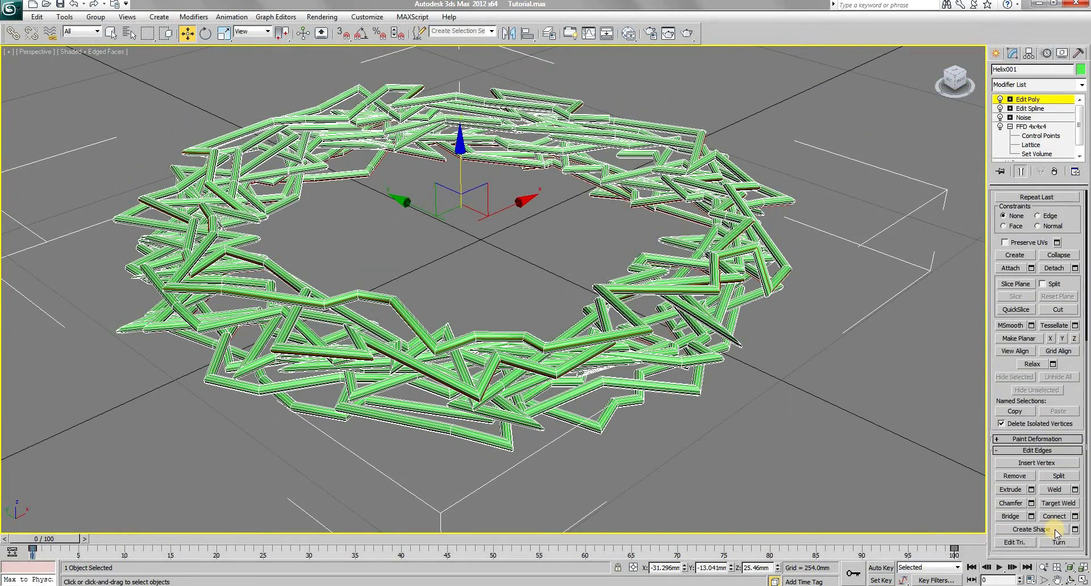
click(1032, 530)
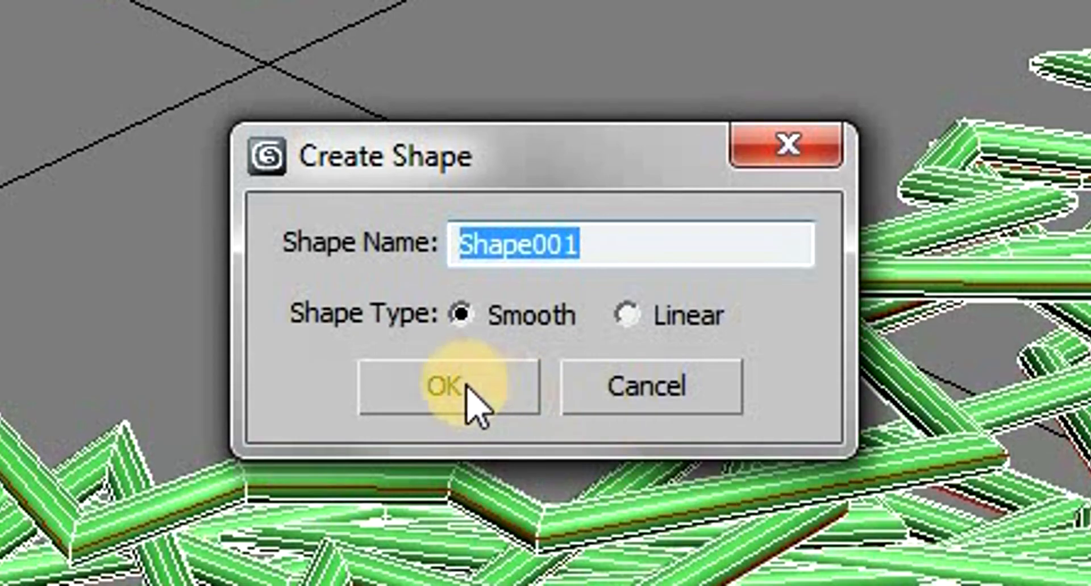
click(449, 387)
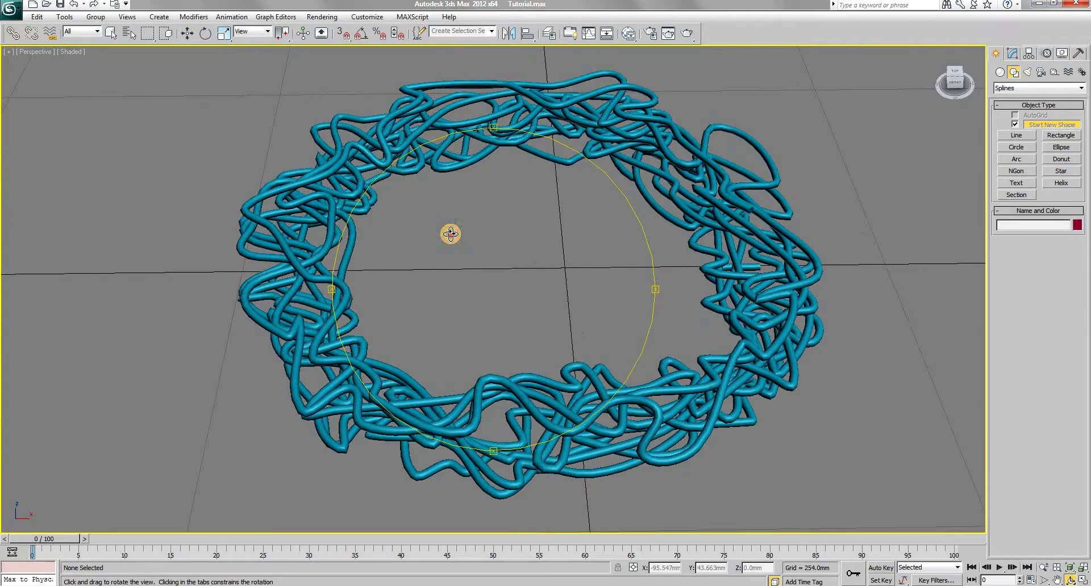
drag(450, 233, 582, 279)
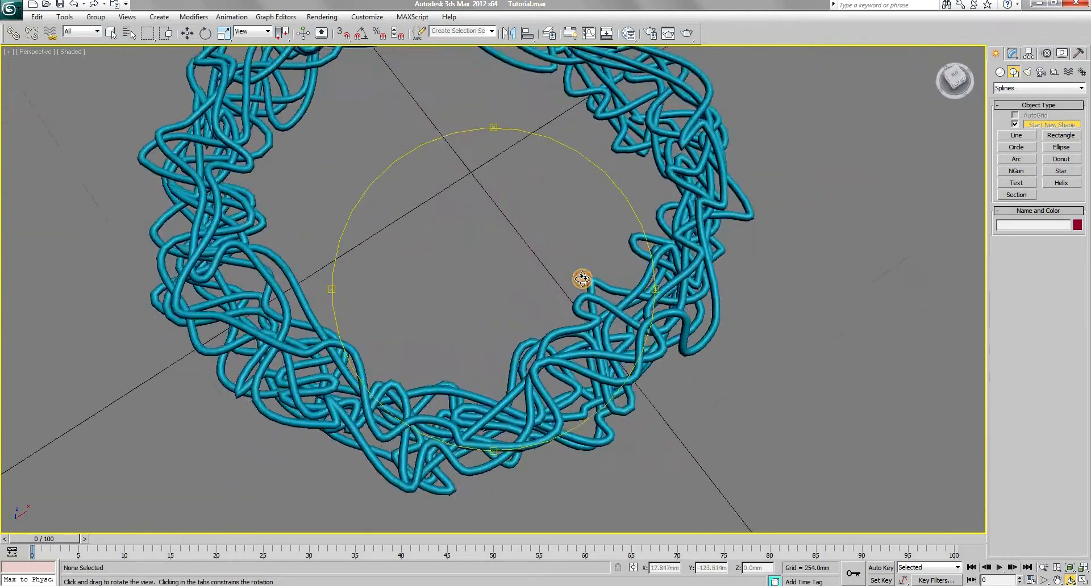
drag(581, 278, 485, 259)
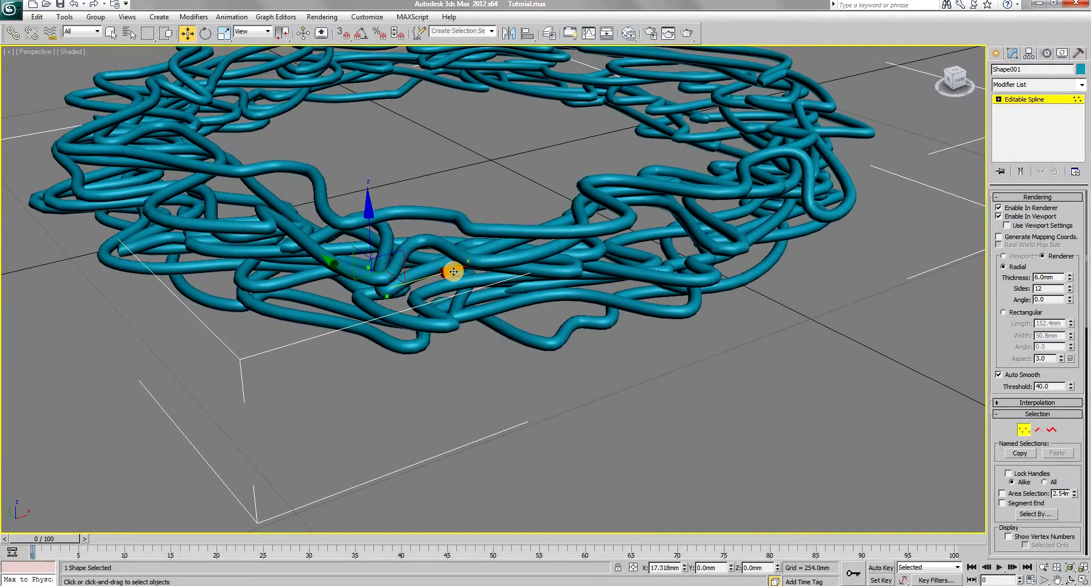
drag(452, 272, 517, 313)
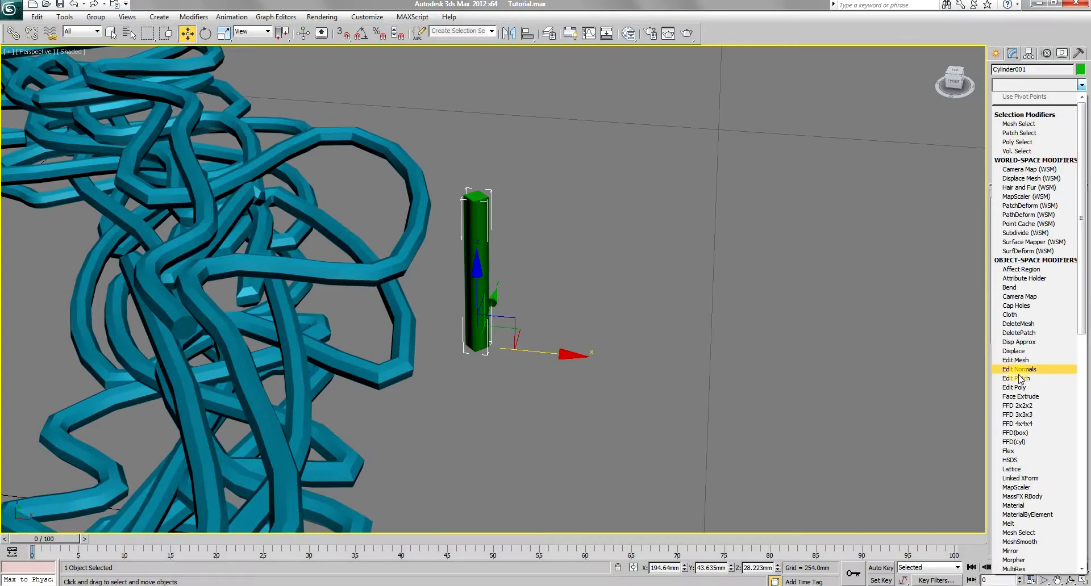
Add Edit Poly to the cylinder bulb so its top polygons can be detached
click(1016, 378)
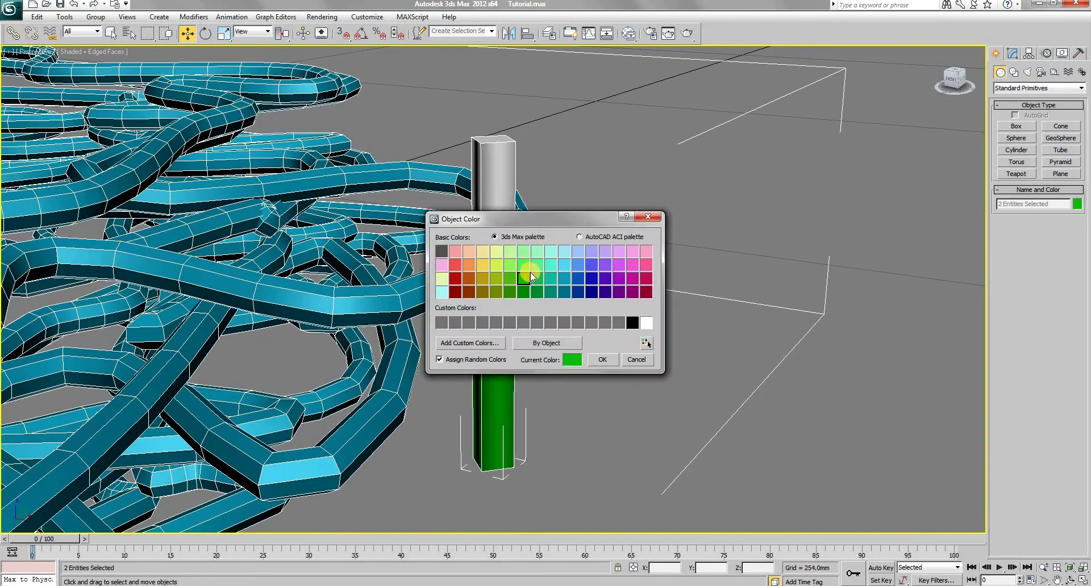
Colour the wire and bulb base green, name the tip 'light group a', and link the bulb pieces
click(601, 359)
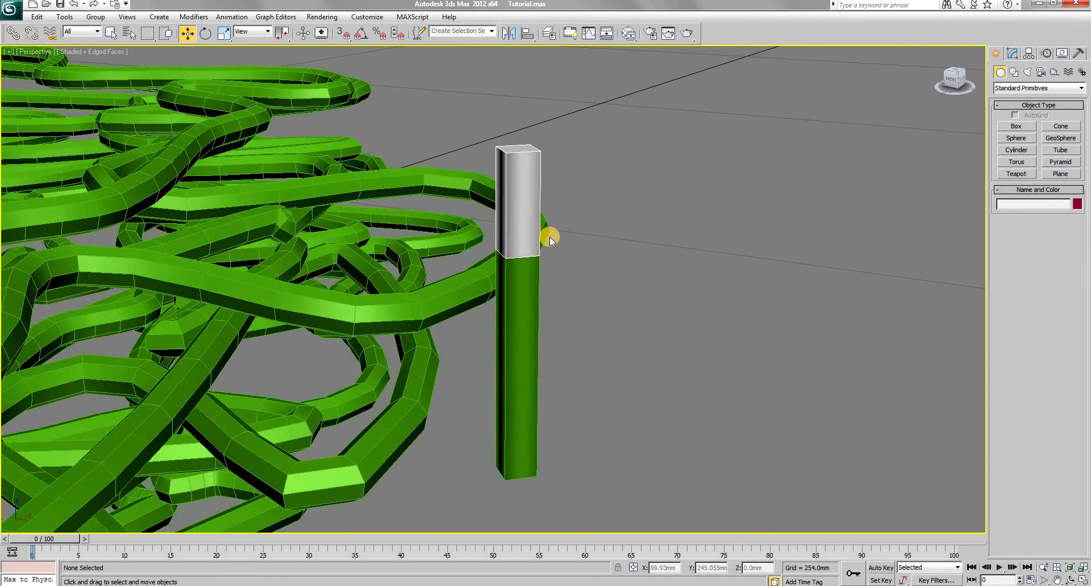
click(518, 209)
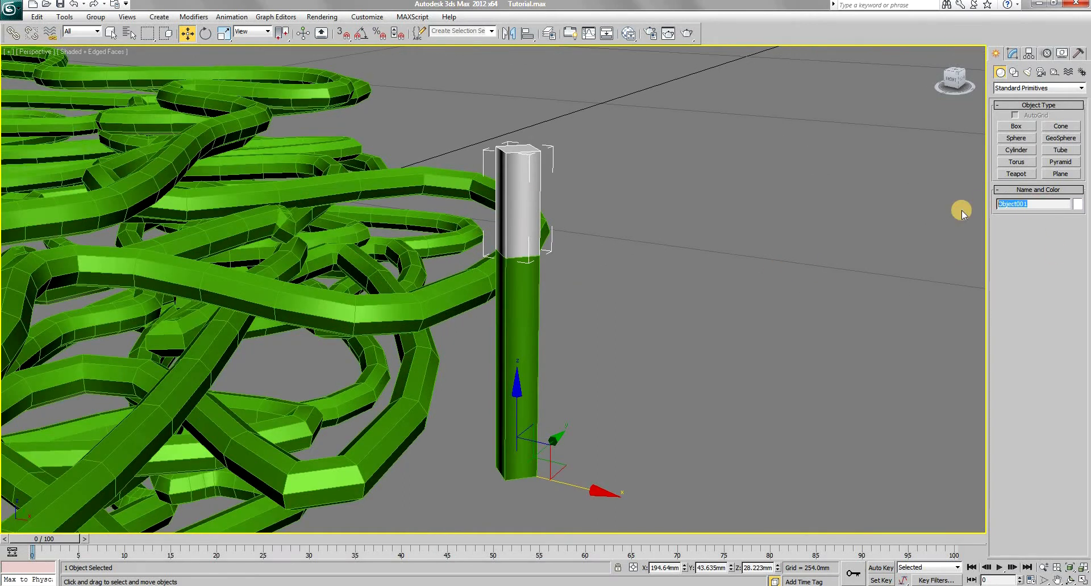
text(light group a)
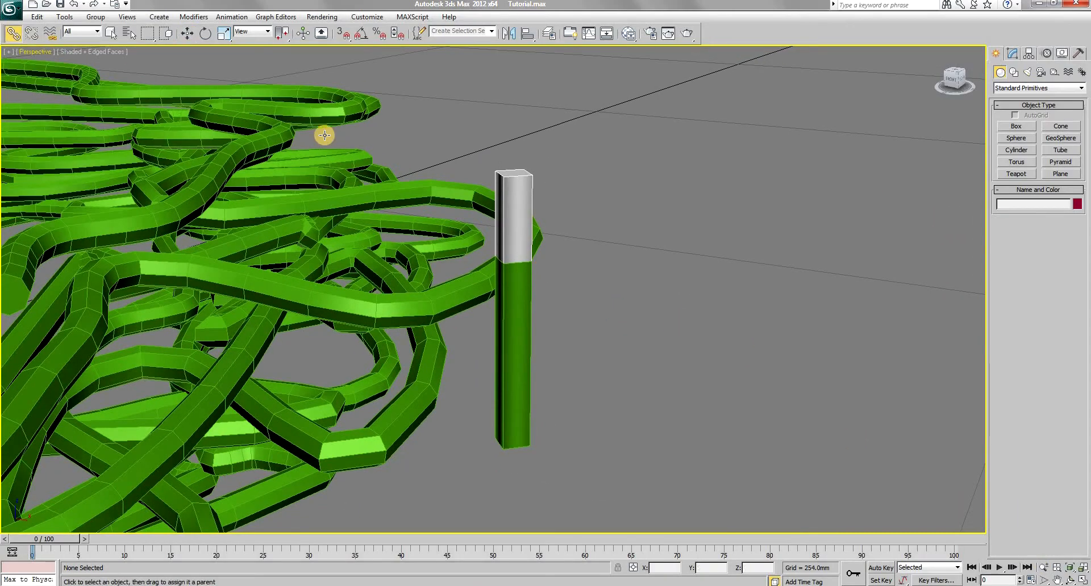
click(186, 33)
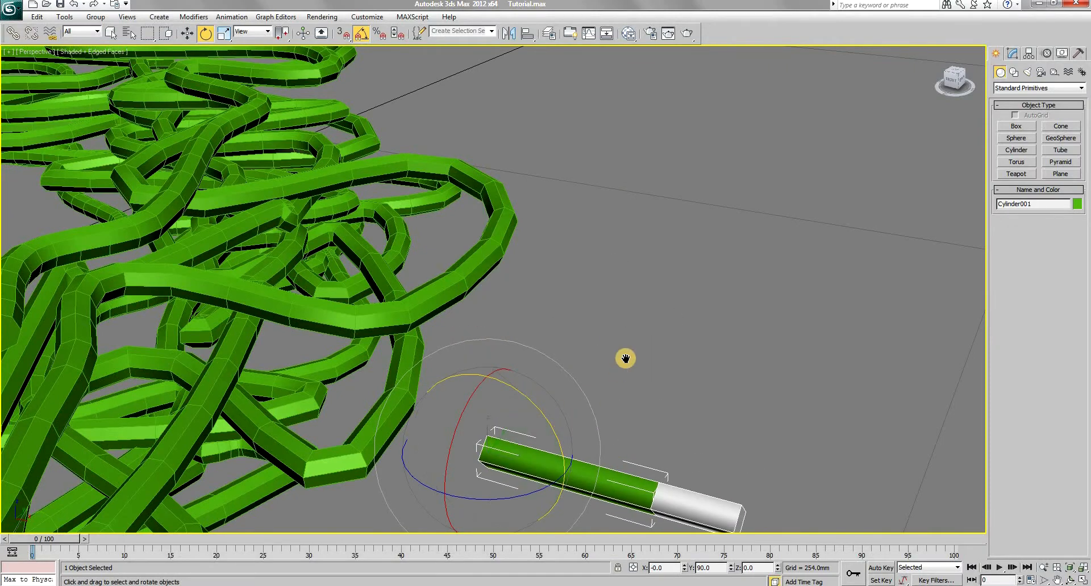
Lay the bulb along the wire and path-constrain it to Shape001 with Follow enabled
drag(625, 358, 517, 293)
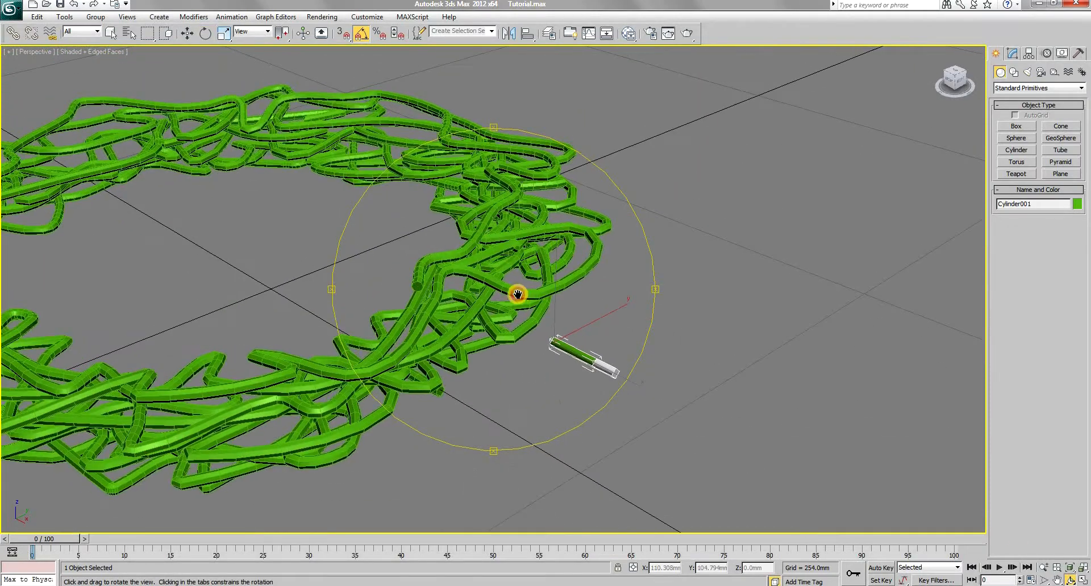
drag(518, 293, 341, 174)
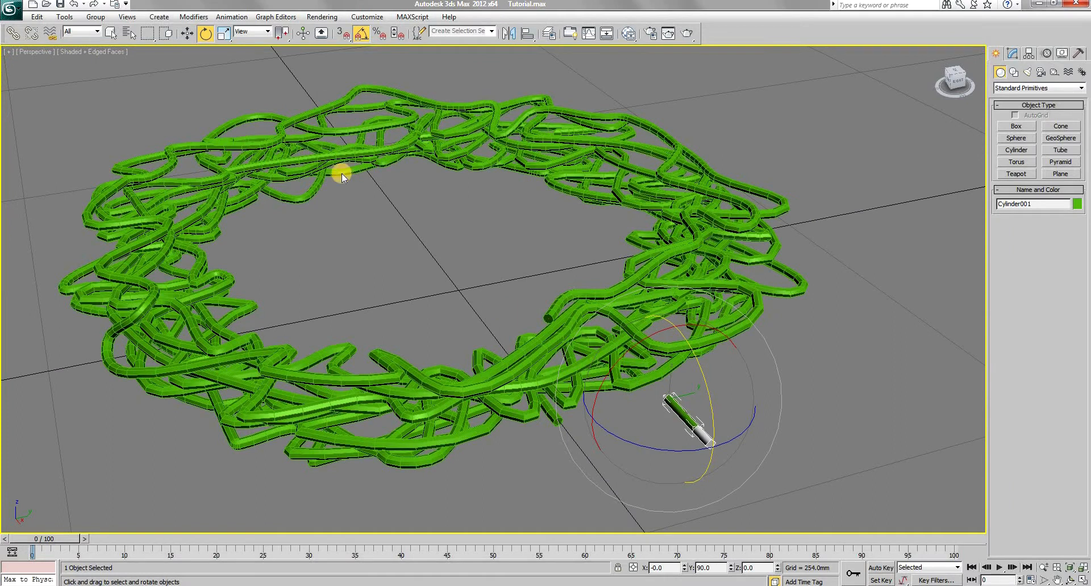
click(230, 18)
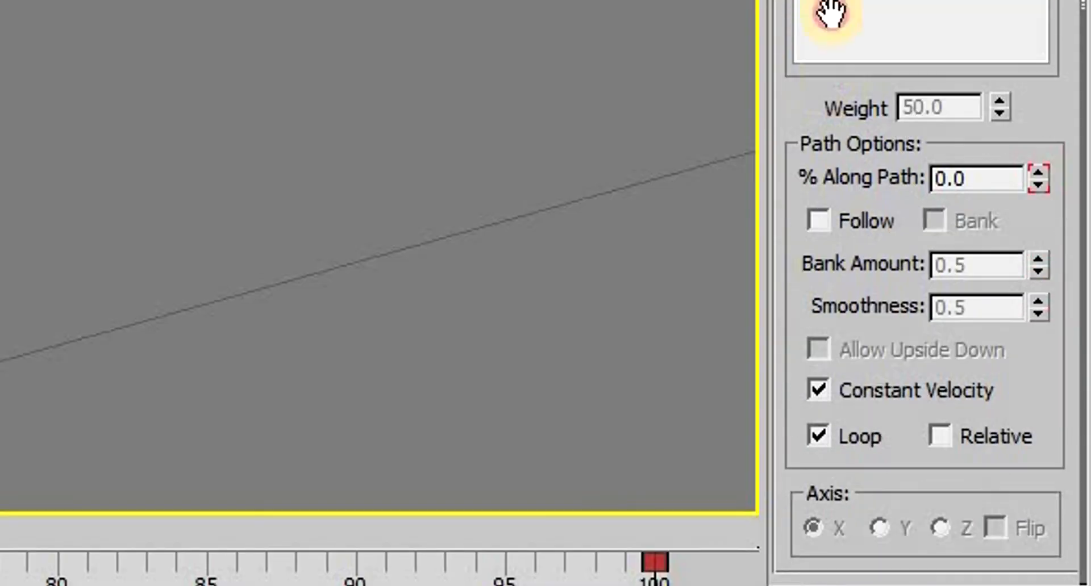
click(818, 221)
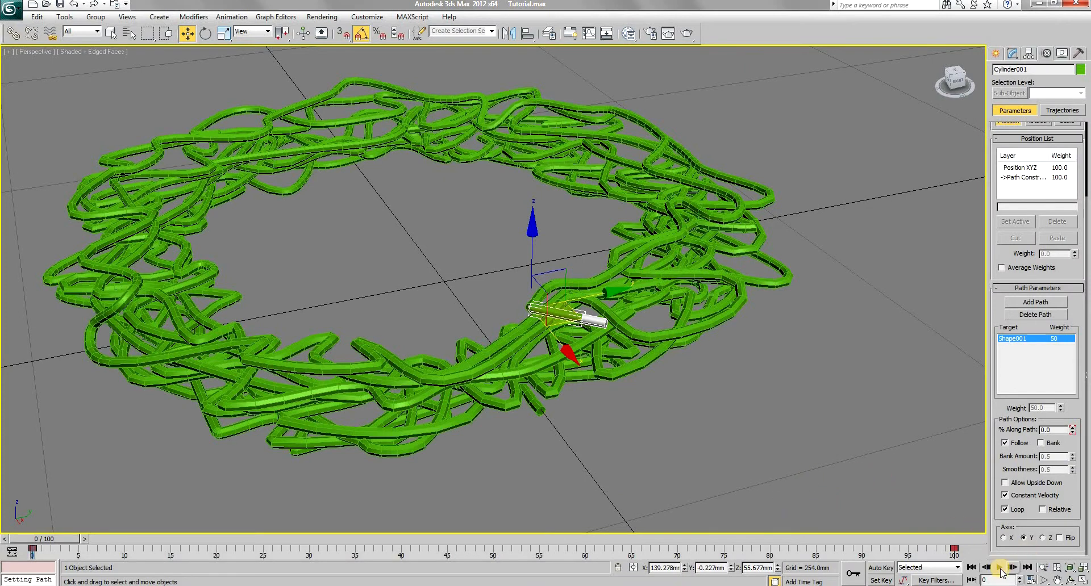
click(1012, 567)
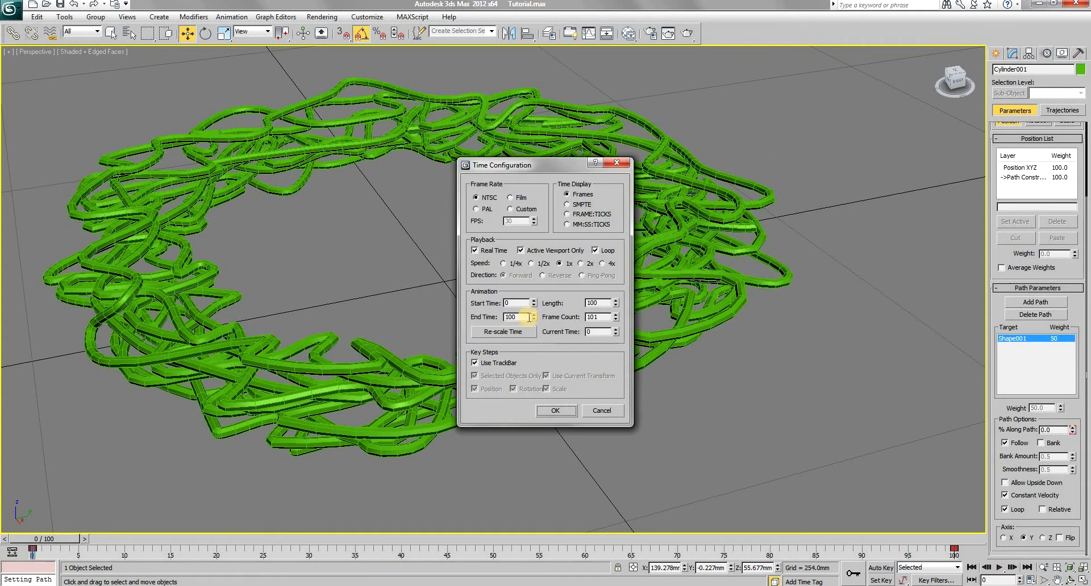
Set the animation End Time to 500 frames in Time Configuration
text(500)
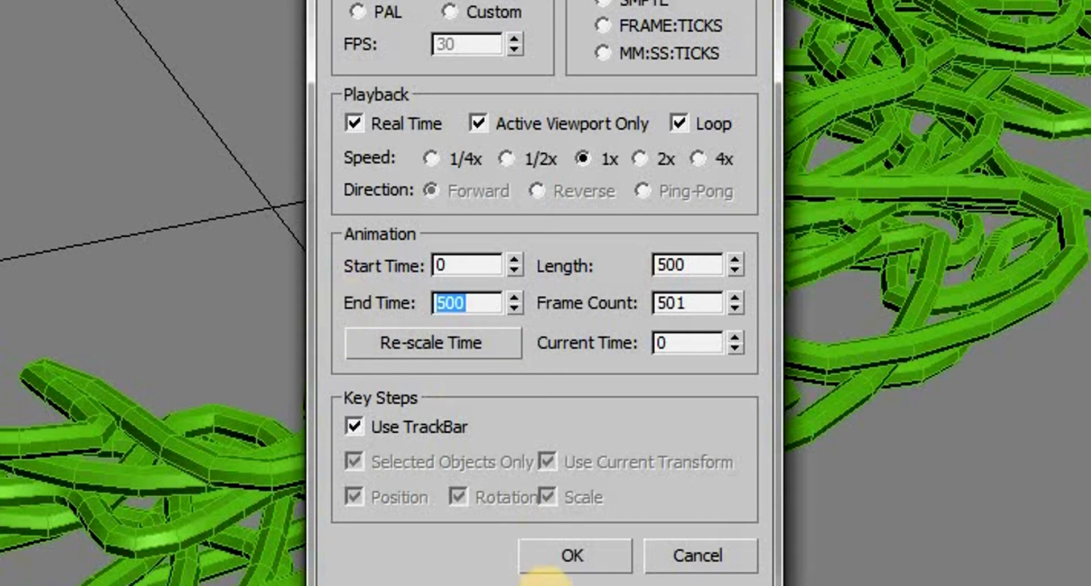
click(573, 555)
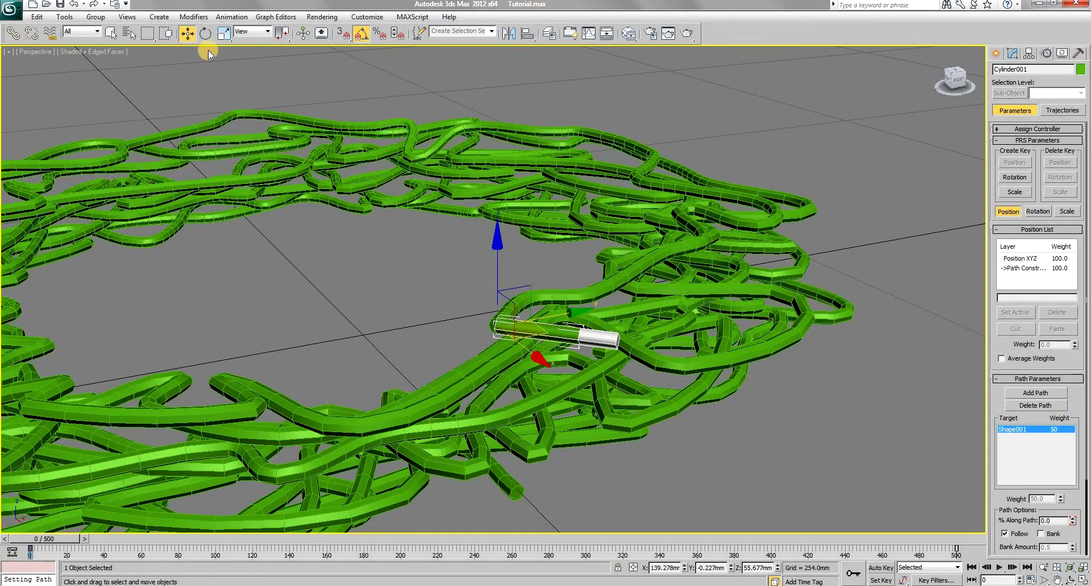
Switch to Select and Rotate to tilt the bulb out from the wire
click(206, 33)
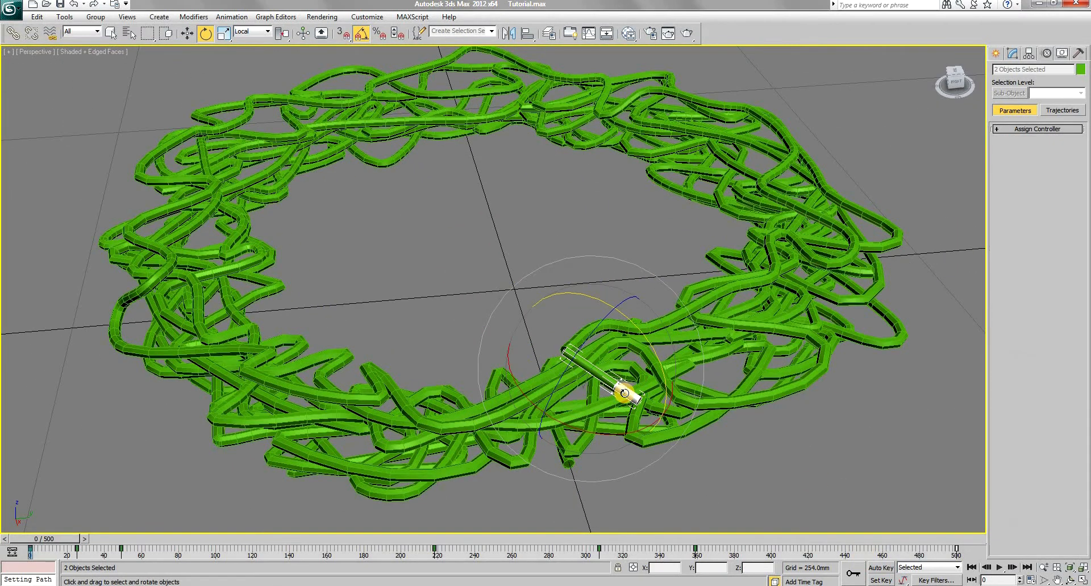
Group the bulb and its companion piece into Group001
click(95, 17)
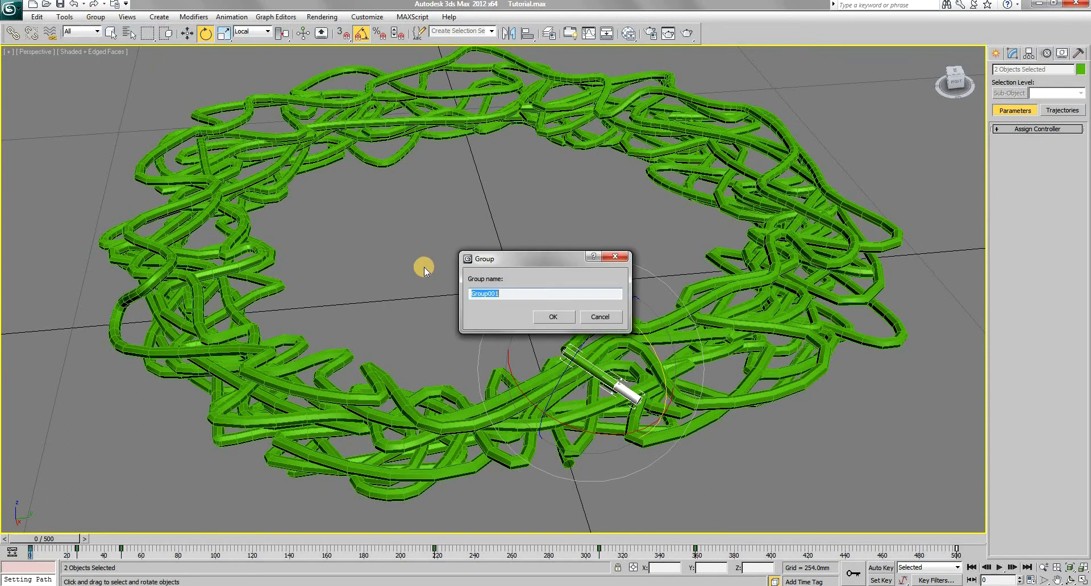
click(553, 317)
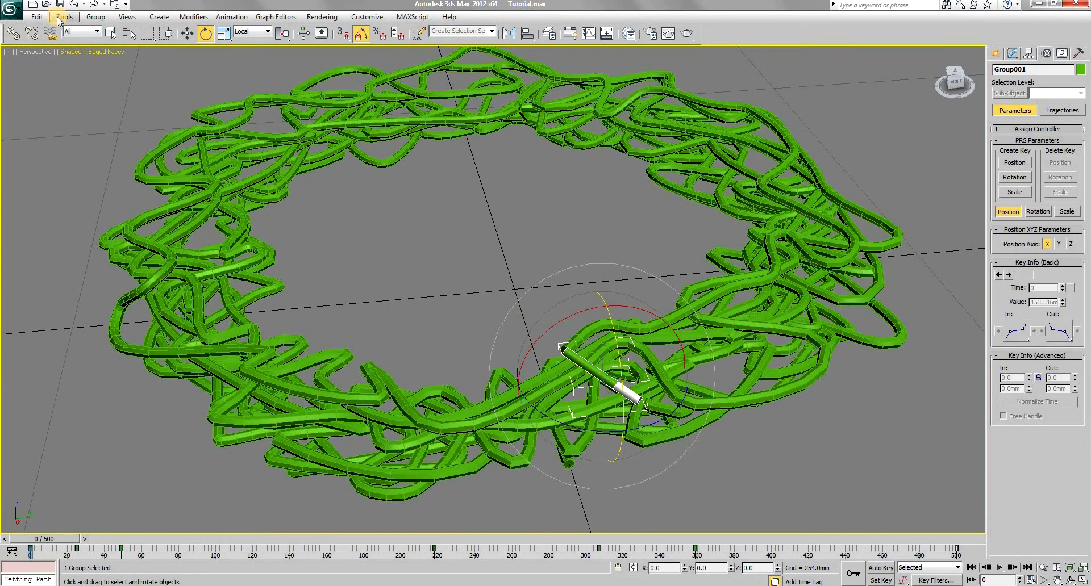
Snapshot the bulb group over frames 0–500 as copies spread along the wire
click(64, 17)
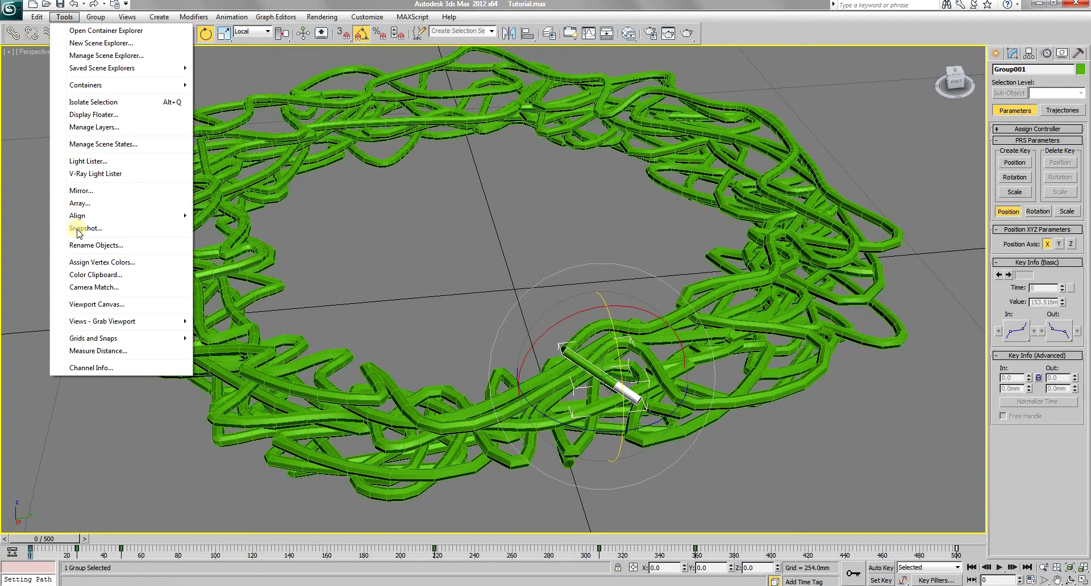
click(85, 228)
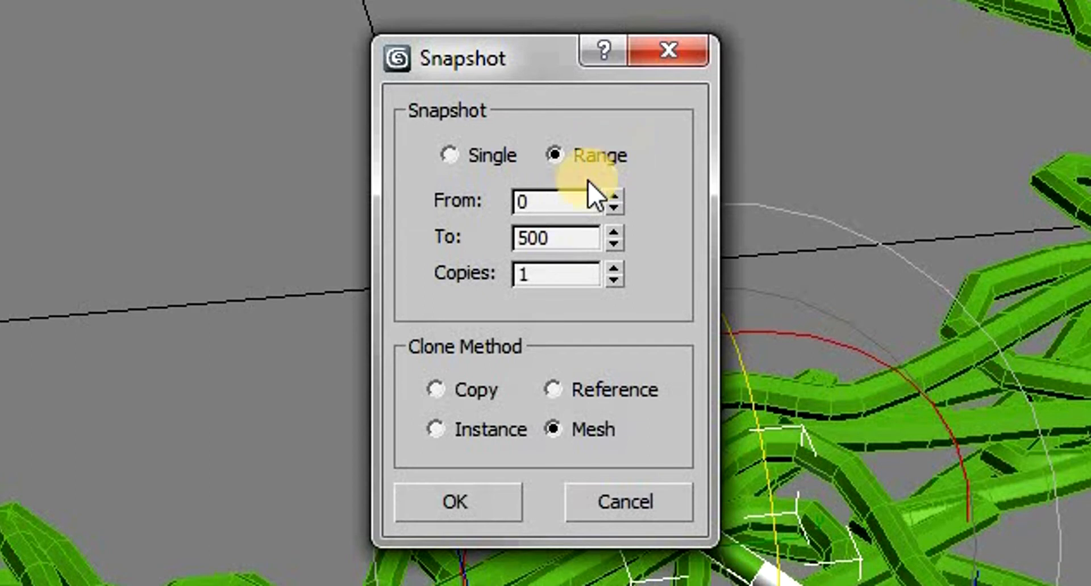
click(435, 390)
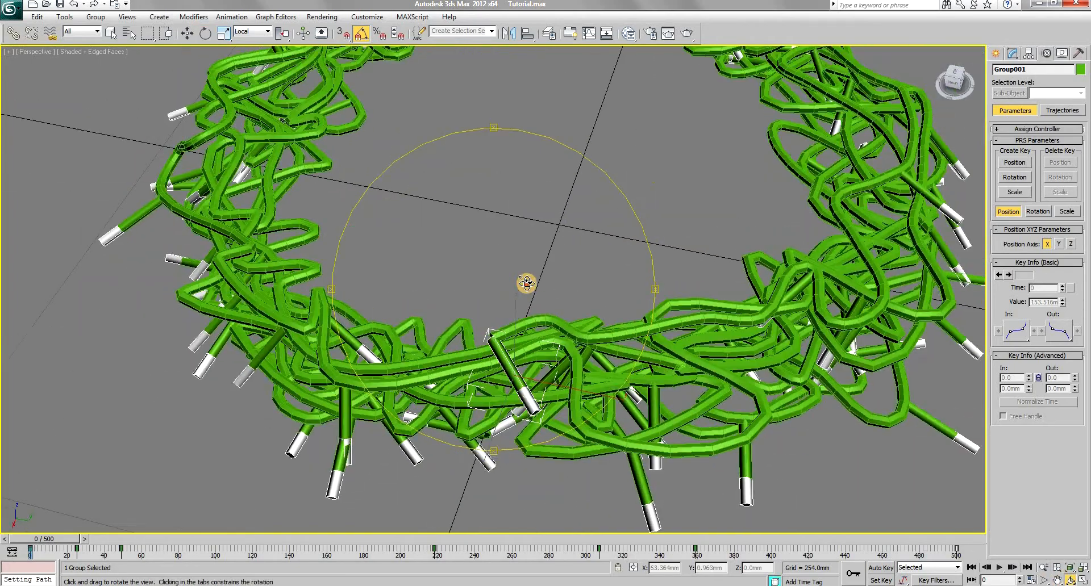
drag(522, 286, 501, 292)
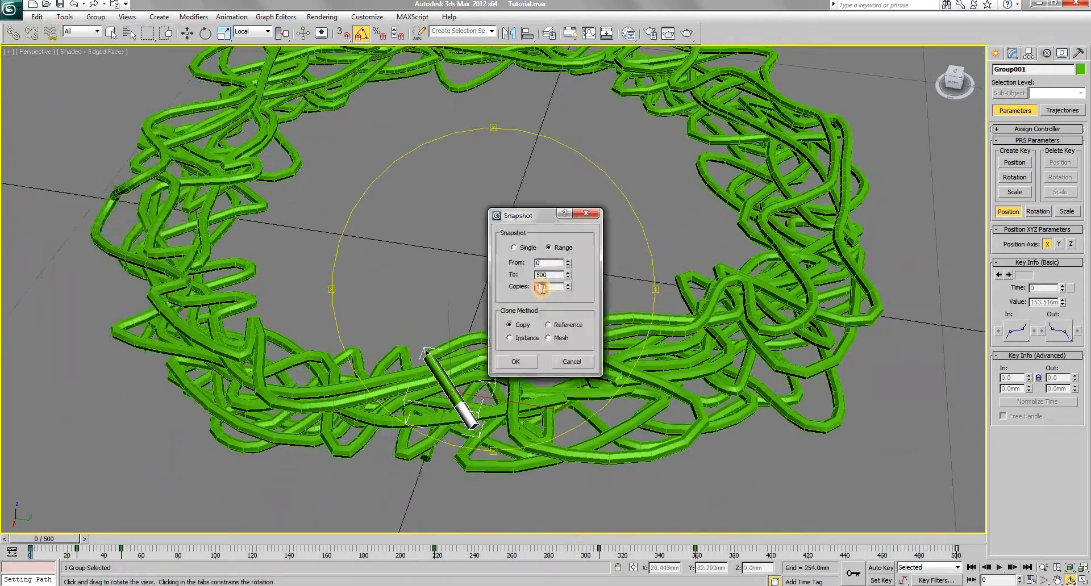
click(516, 362)
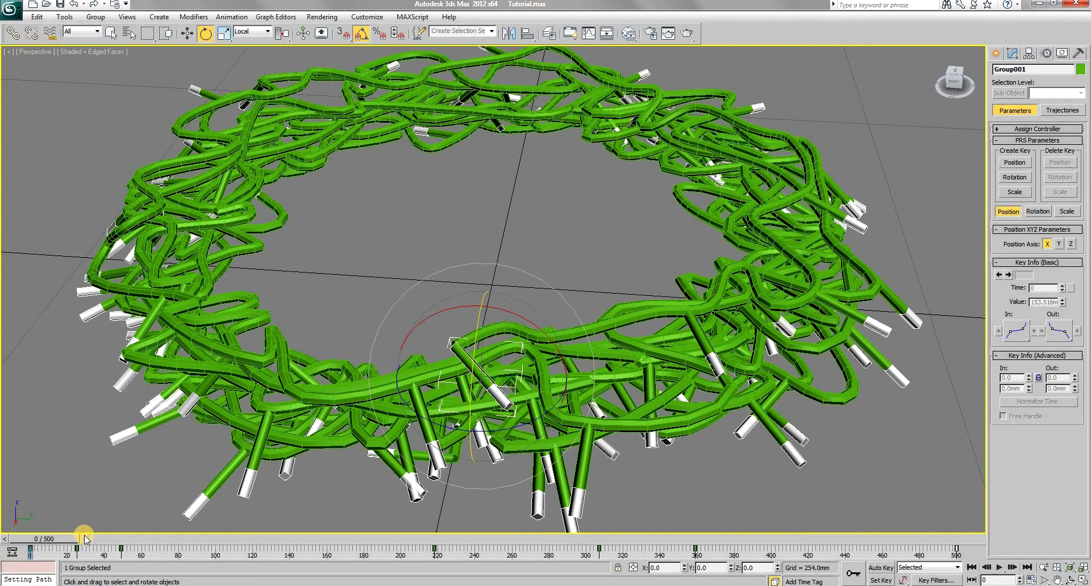
Select Cylinder001 and set its % Along Path to 0.3 at the start
drag(82, 539, 63, 539)
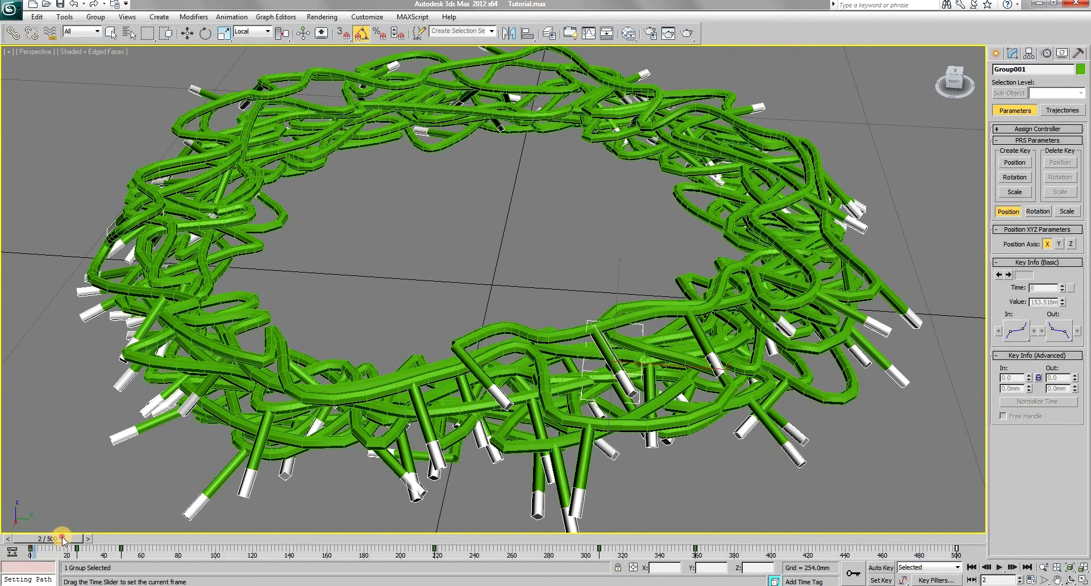
click(205, 33)
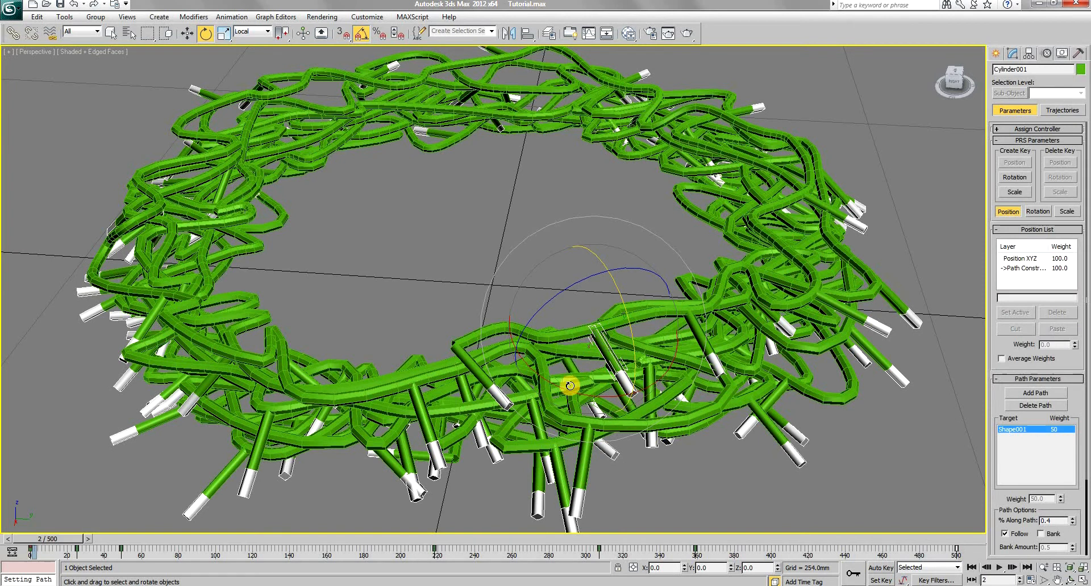
drag(52, 538, 39, 538)
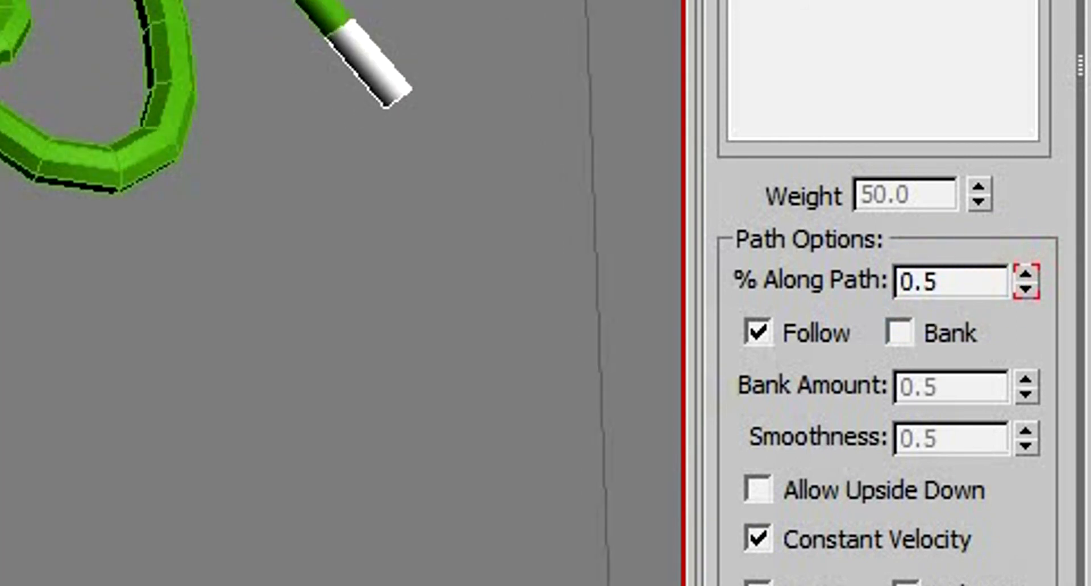
text(0.3)
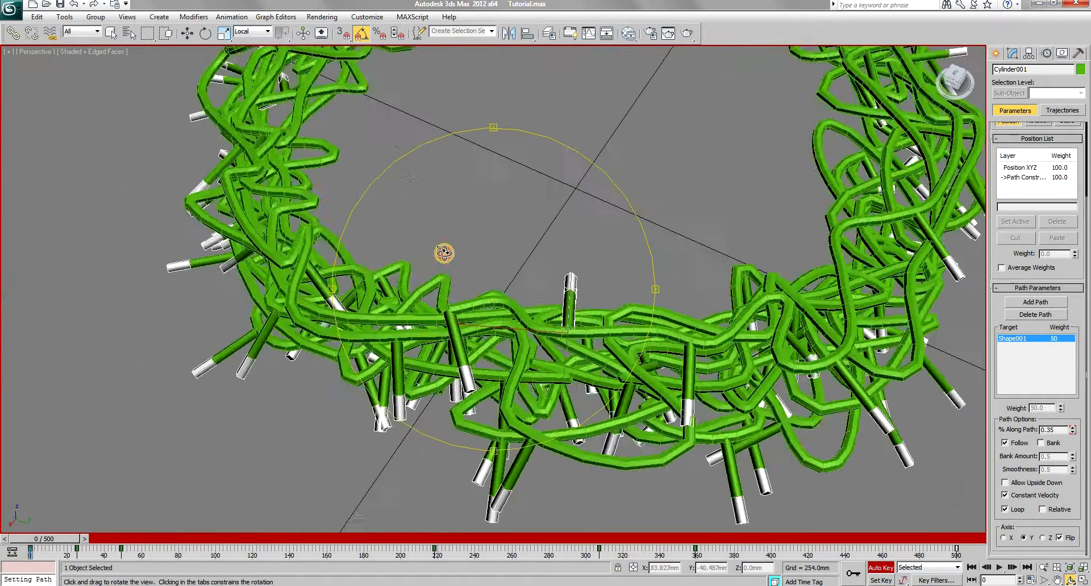
With Auto Key on, key the bulb's % Along Path to 99.95 at frame 500
drag(20, 538, 964, 538)
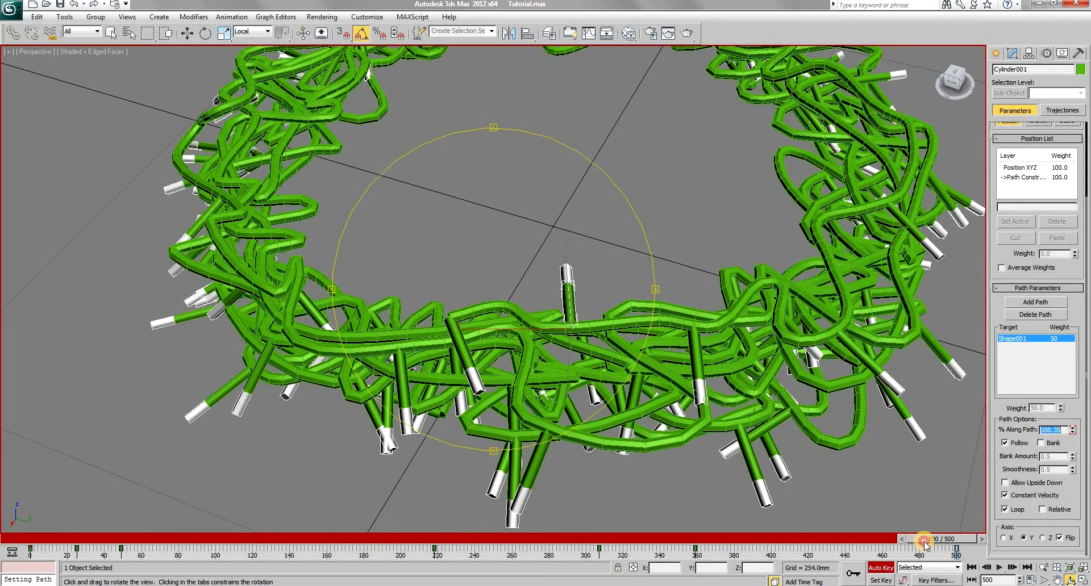
click(205, 31)
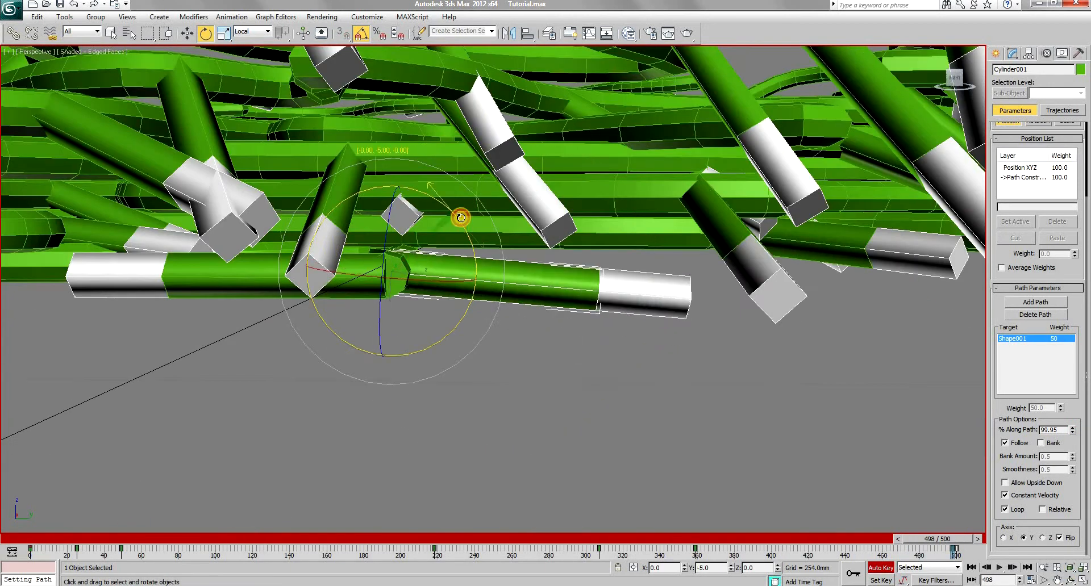
drag(459, 218, 556, 298)
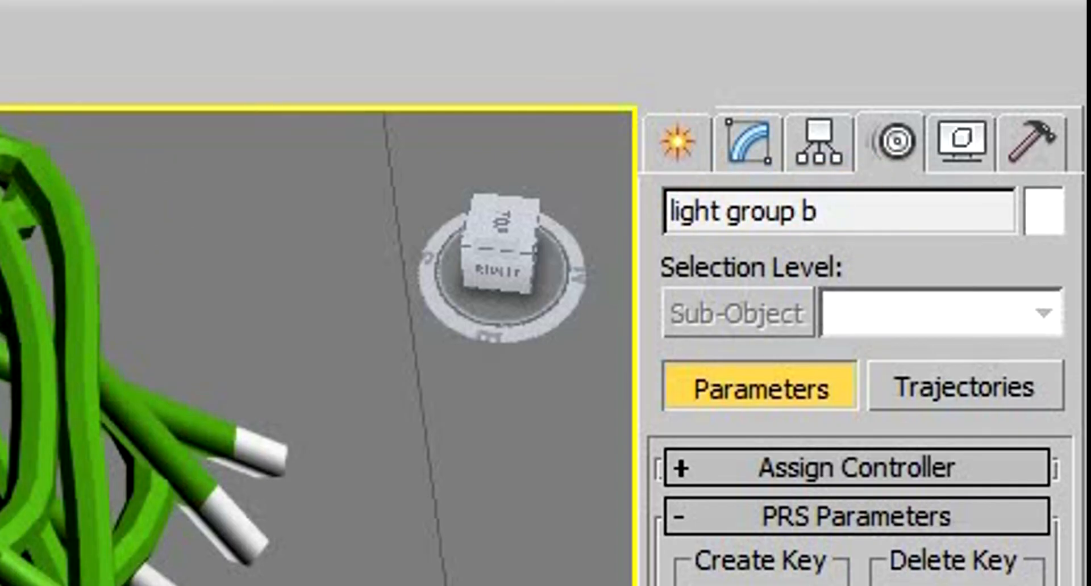
Name the group 'light group b' and snapshot 150 copies of it over frames 0–500
click(95, 17)
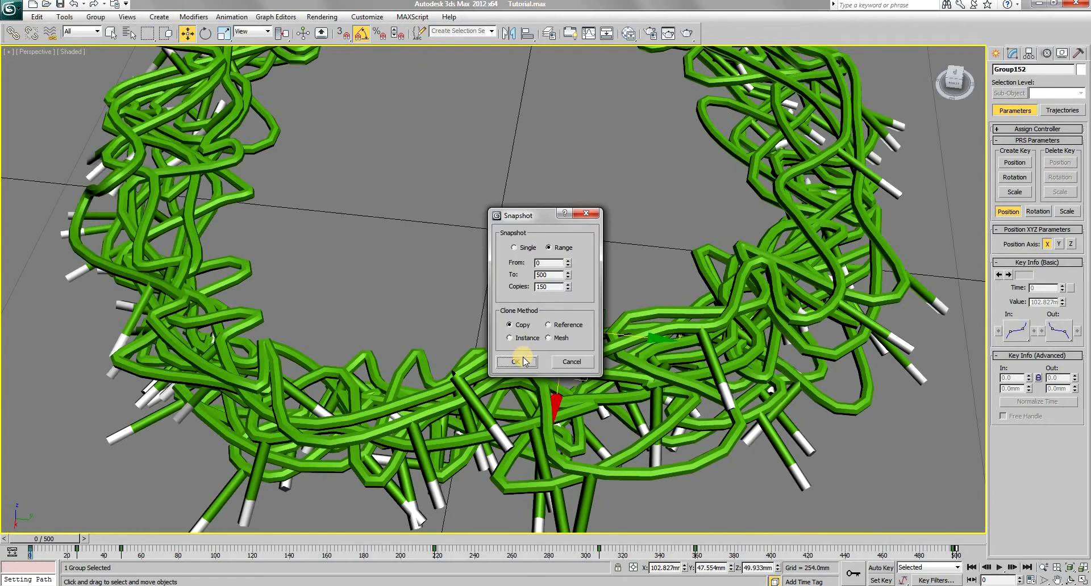
click(515, 362)
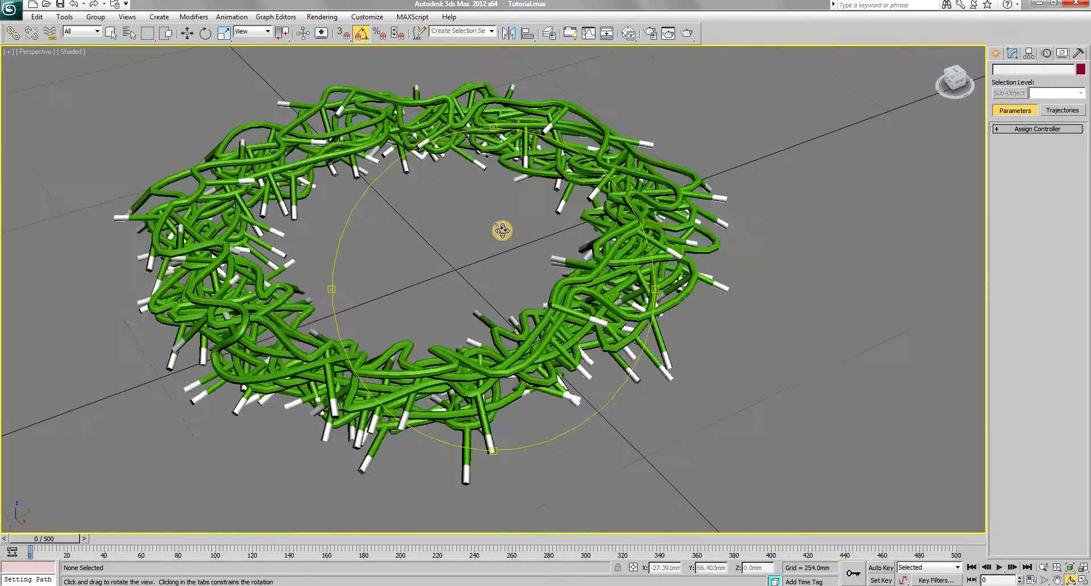
drag(501, 230, 509, 350)
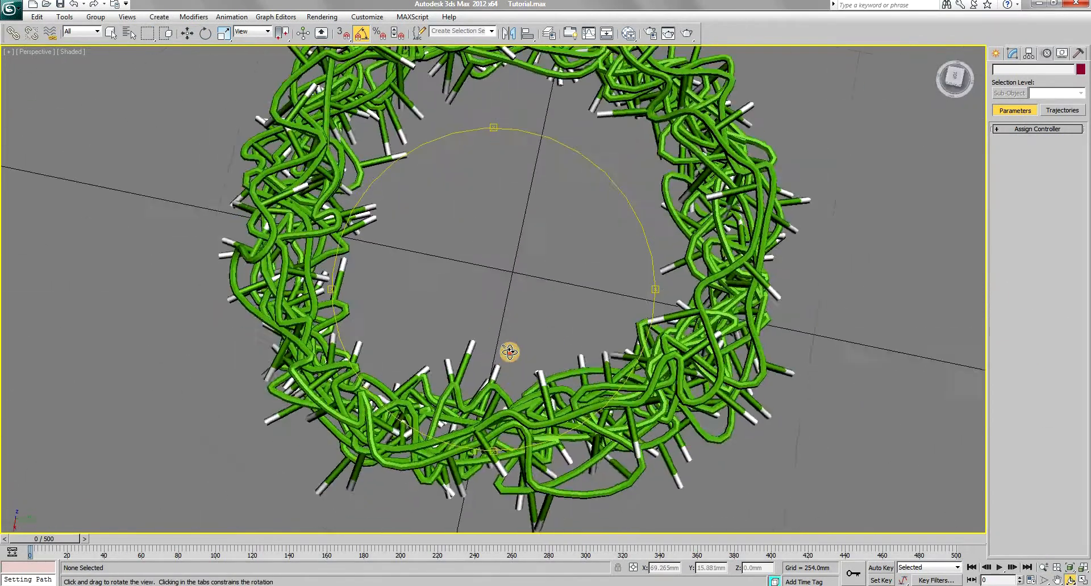
drag(511, 351, 514, 331)
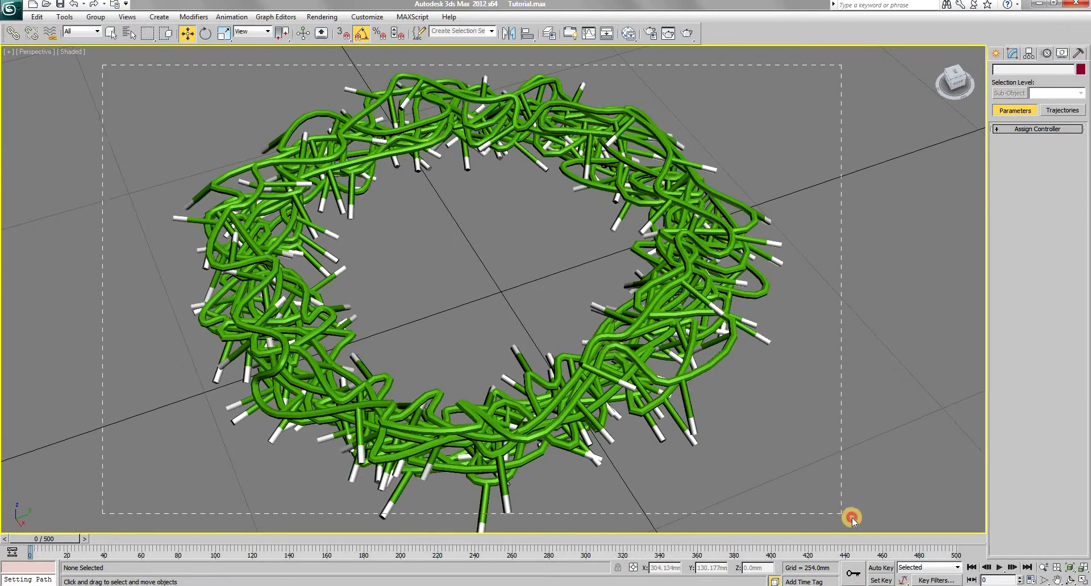
click(96, 17)
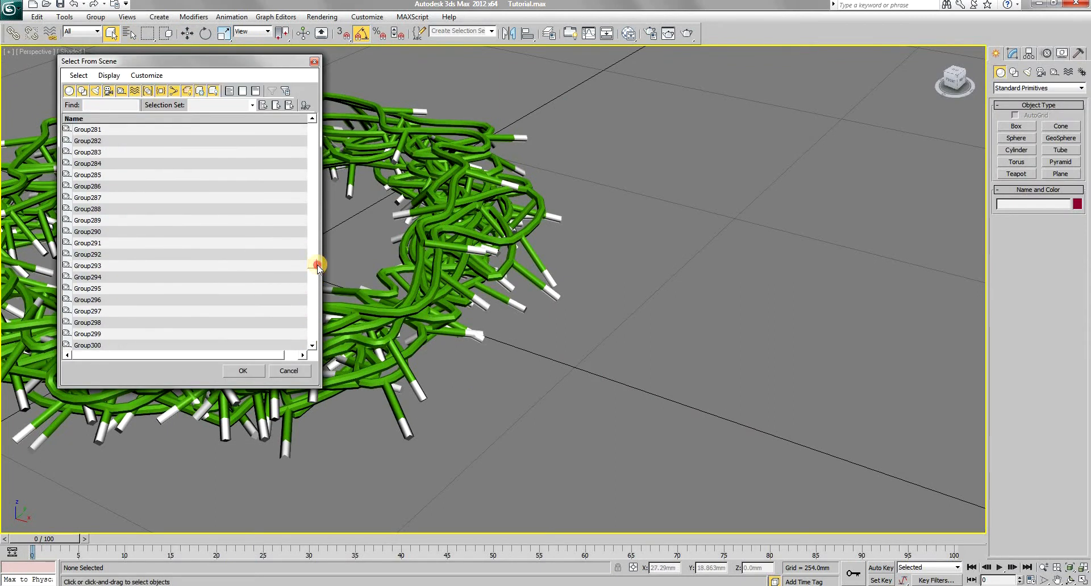
Select all 300 bulb groups from the scene list and switch to creating Omni lights
click(244, 370)
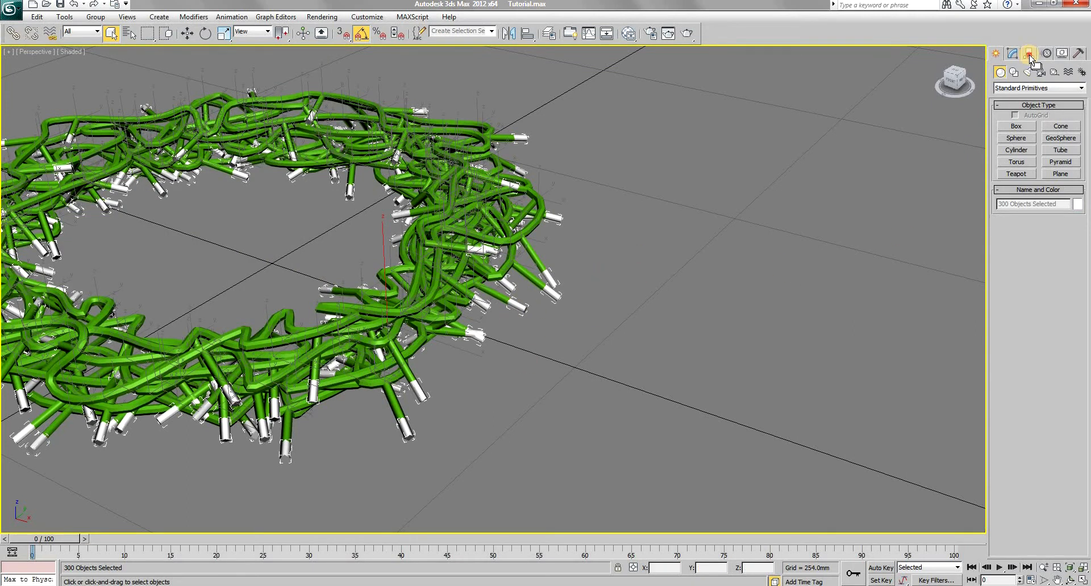
click(1030, 53)
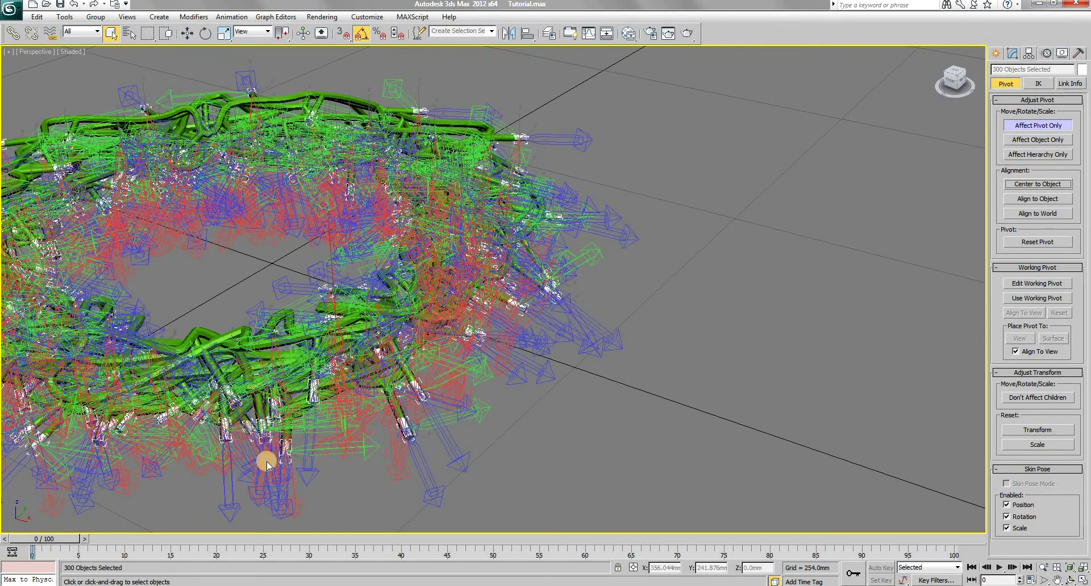
click(996, 54)
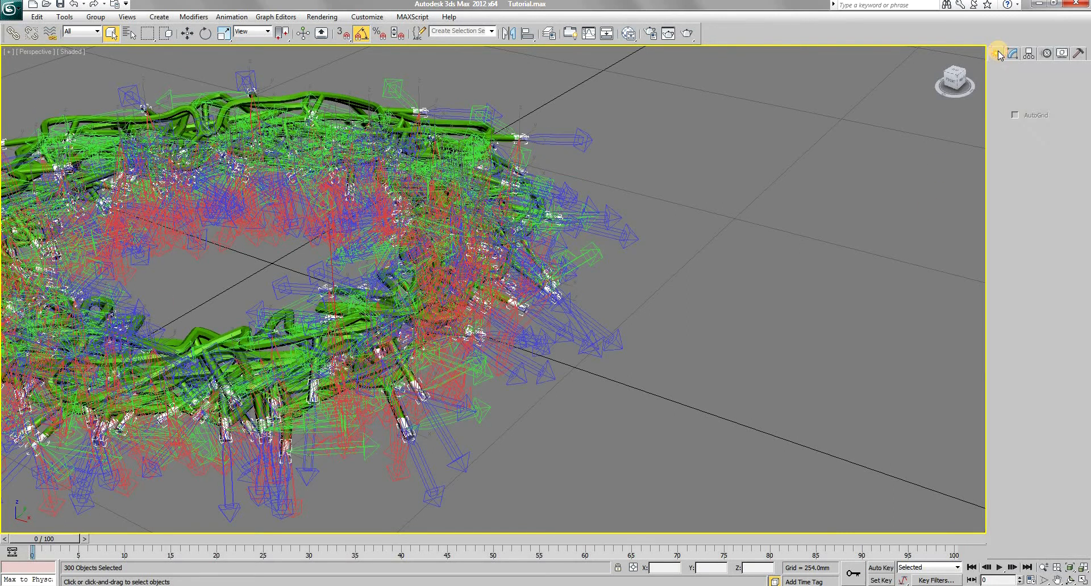
click(1000, 54)
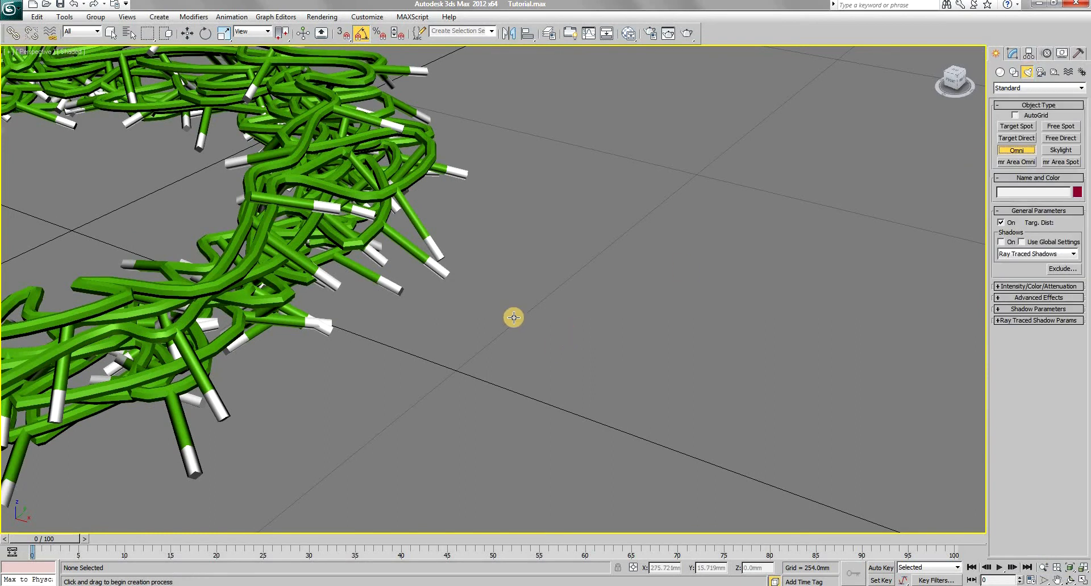
Place Omni001 beside the wreath with far attenuation used and shown, start 20 mm, end 40 mm
click(513, 318)
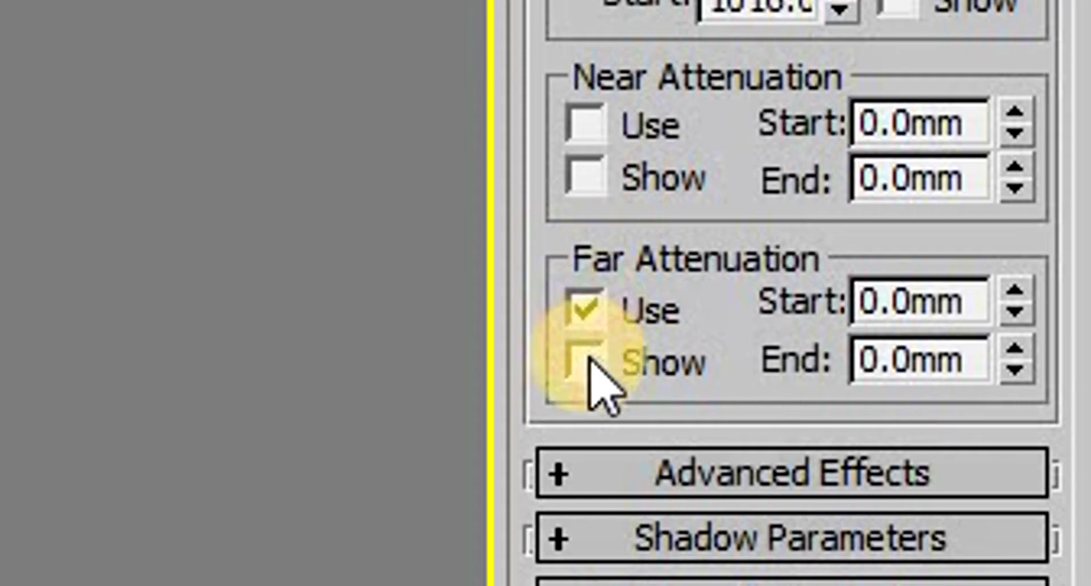
click(585, 362)
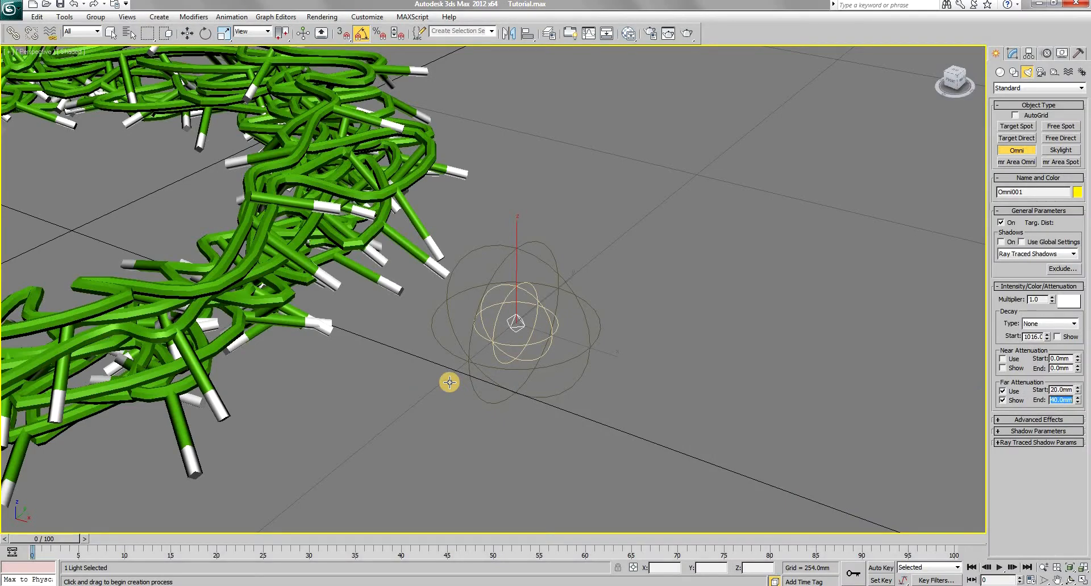
mouse_move(408, 410)
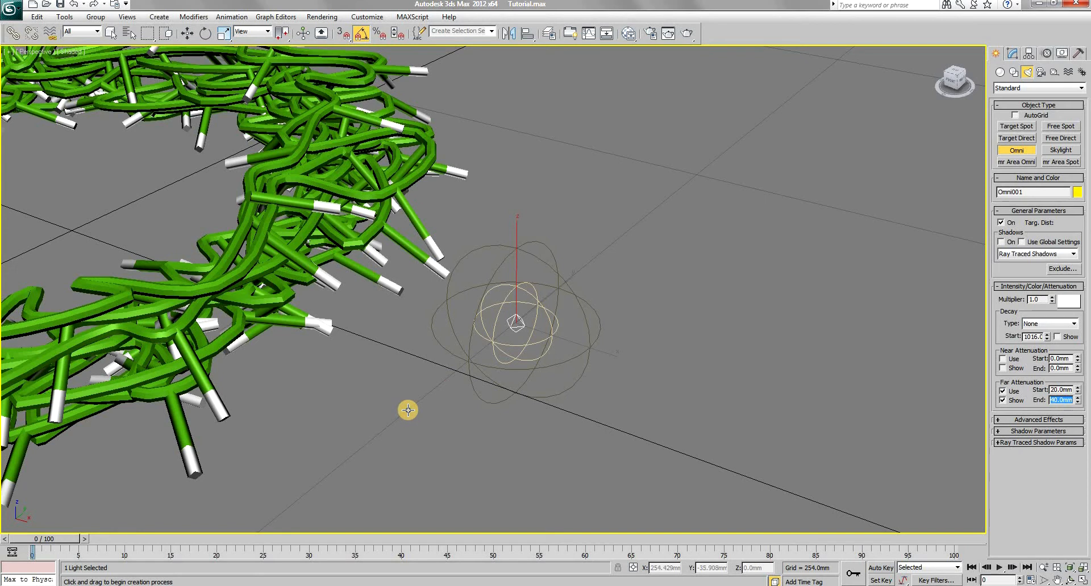
mouse_move(223, 212)
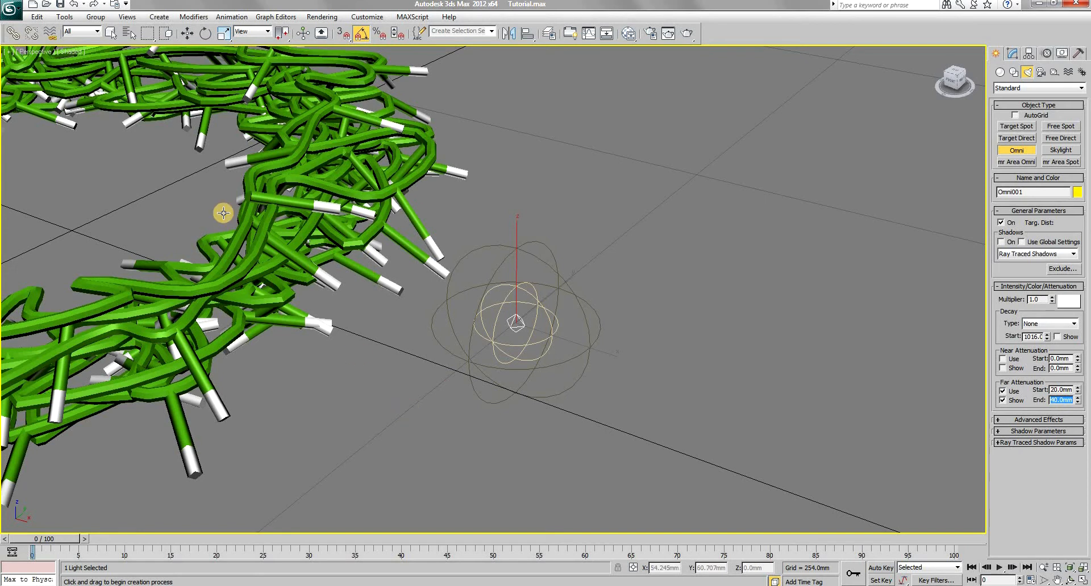
mouse_move(630, 376)
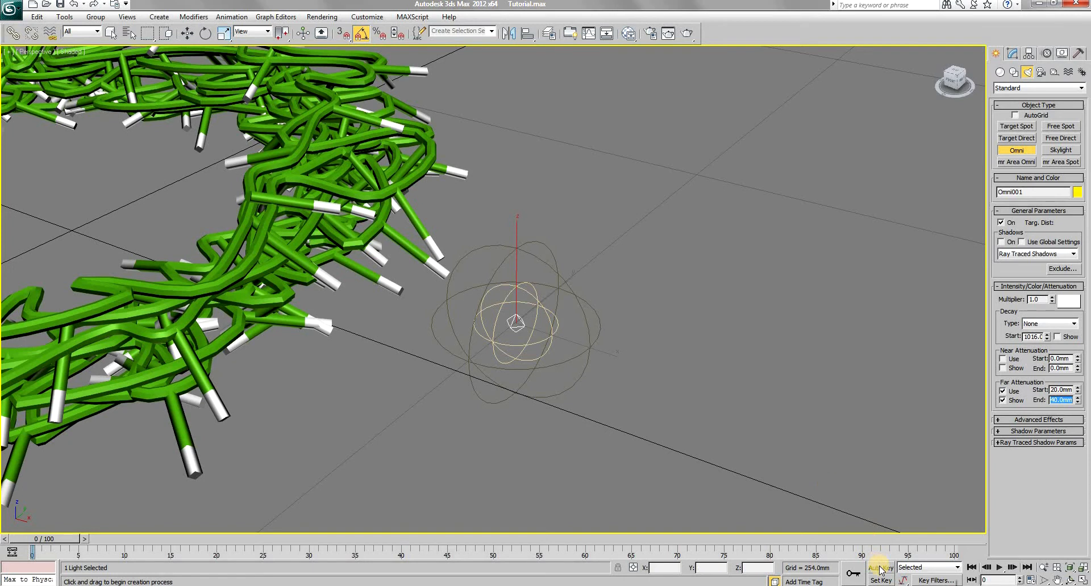
With Auto Key on, key the Multiplier to peak around frames 10–15 and return to 0.0 at frame 25
click(879, 567)
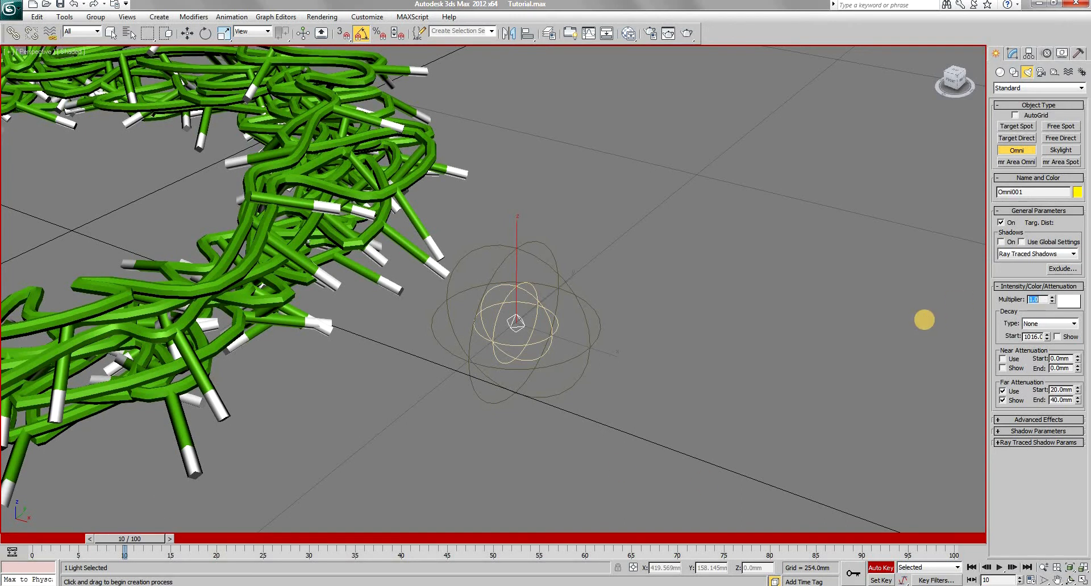
drag(123, 540, 162, 541)
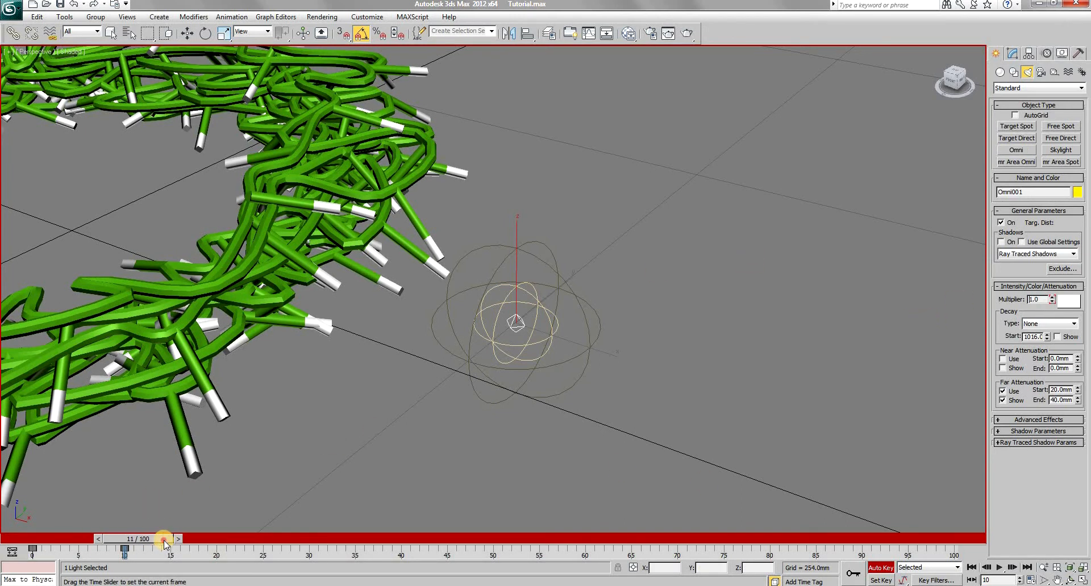
drag(163, 541, 200, 541)
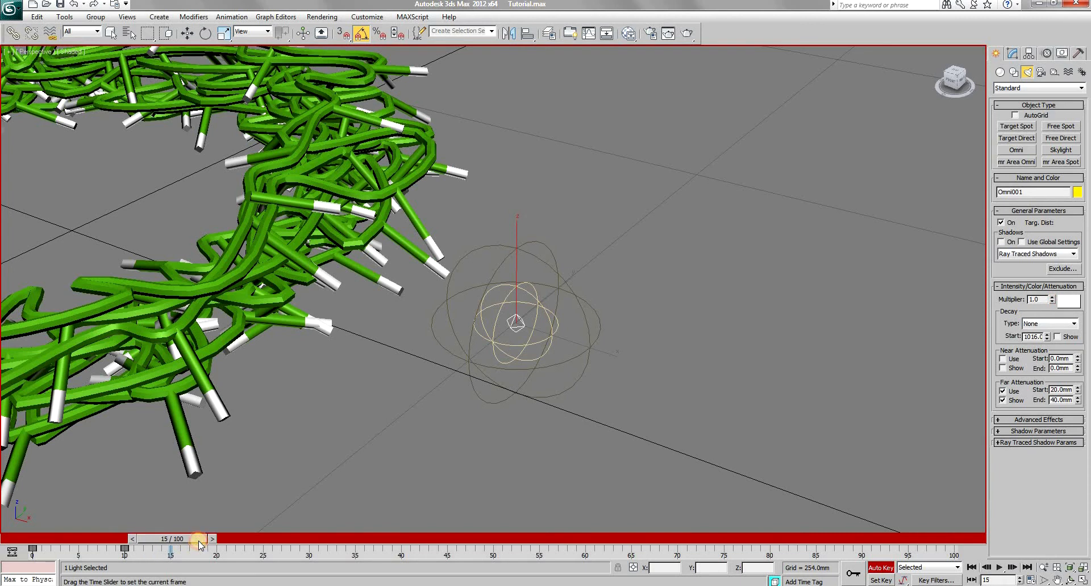
click(1054, 303)
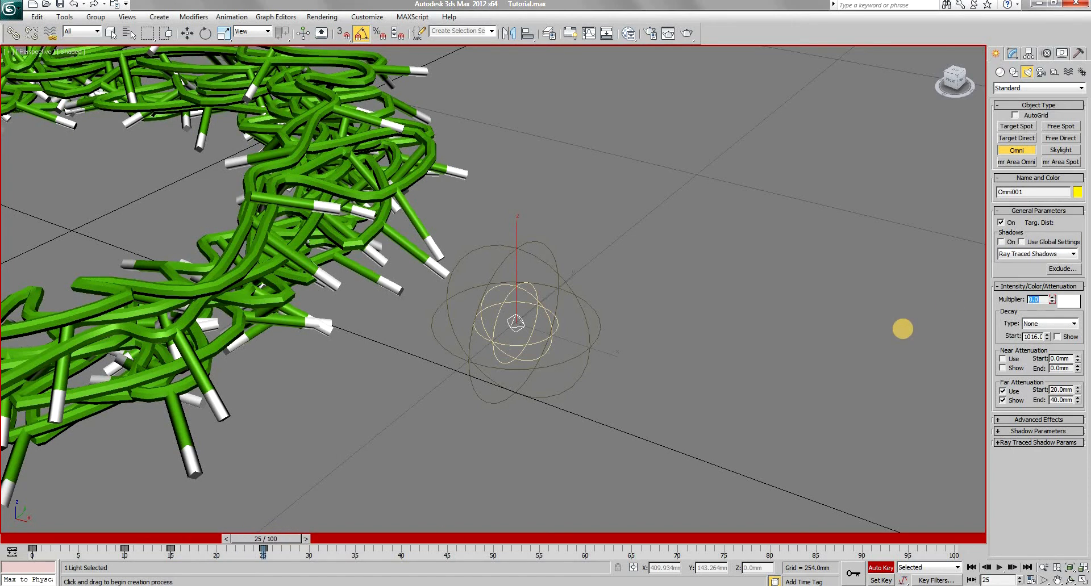
click(878, 567)
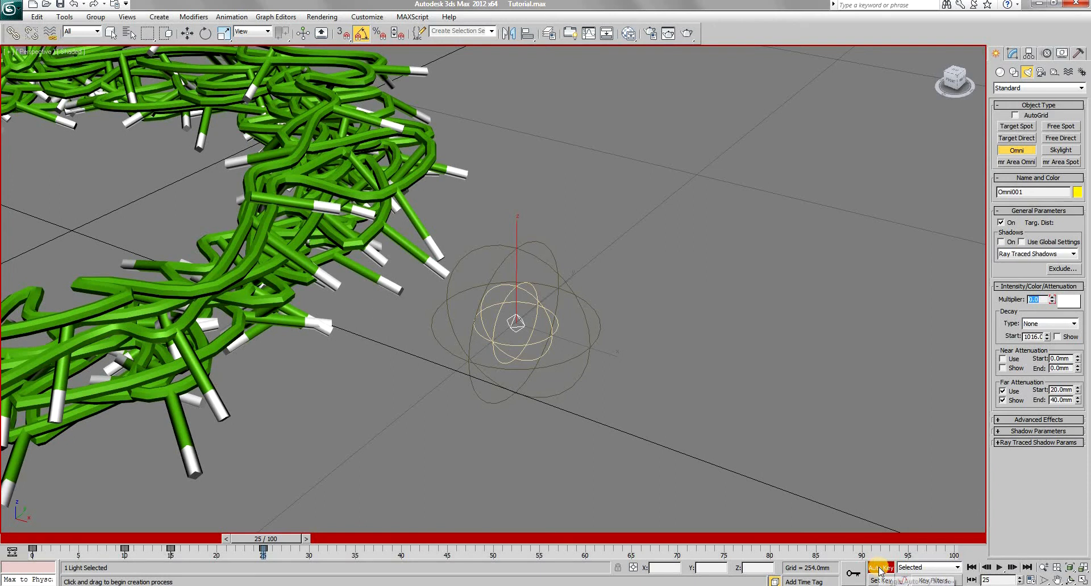
In the Curve Editor set the Multiplier curve's out-of-range type to Loop so the light blinks
click(275, 17)
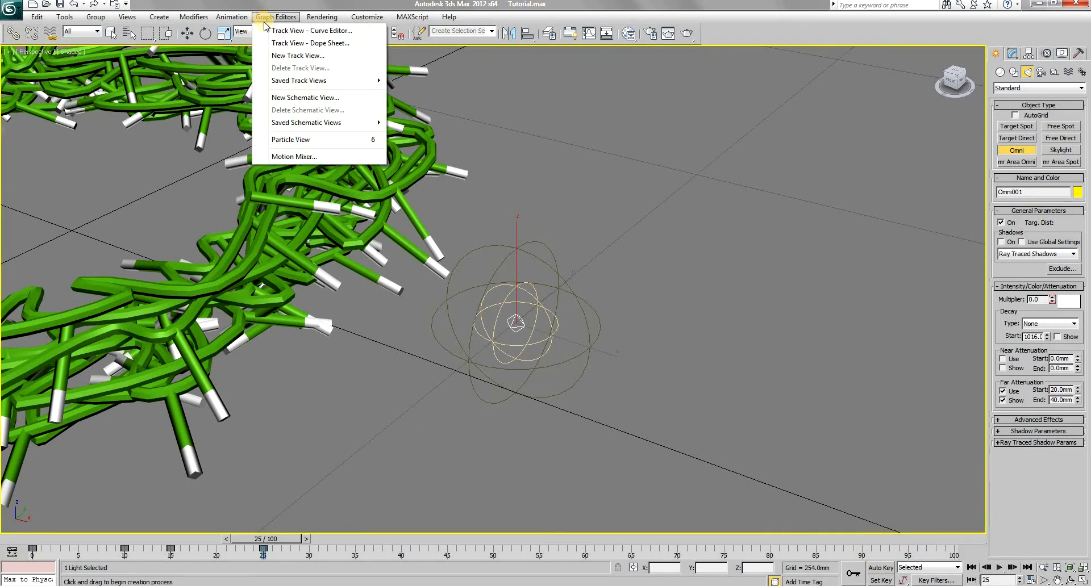
click(311, 30)
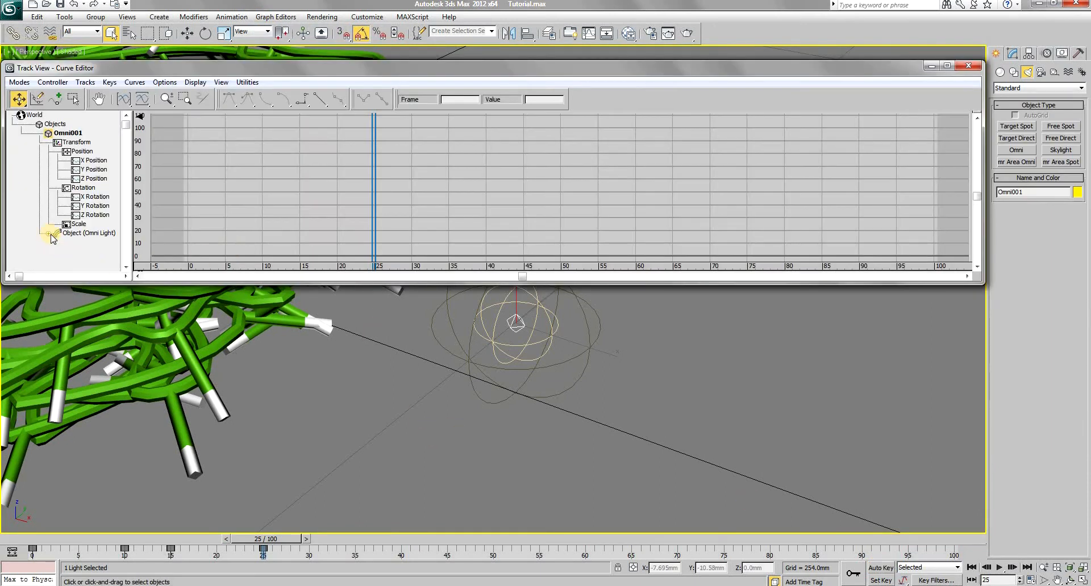
click(58, 231)
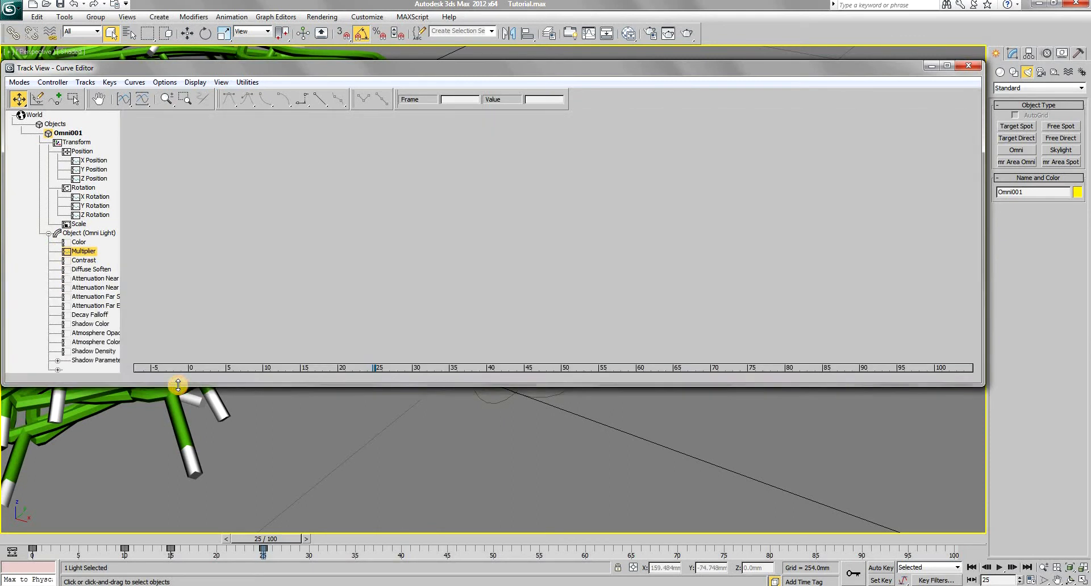
click(52, 81)
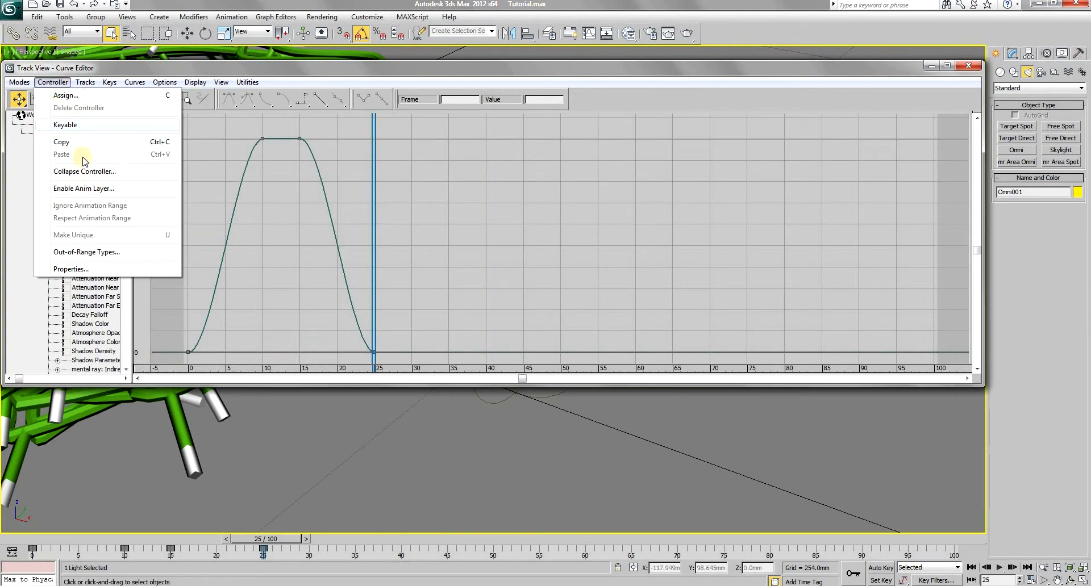
click(86, 253)
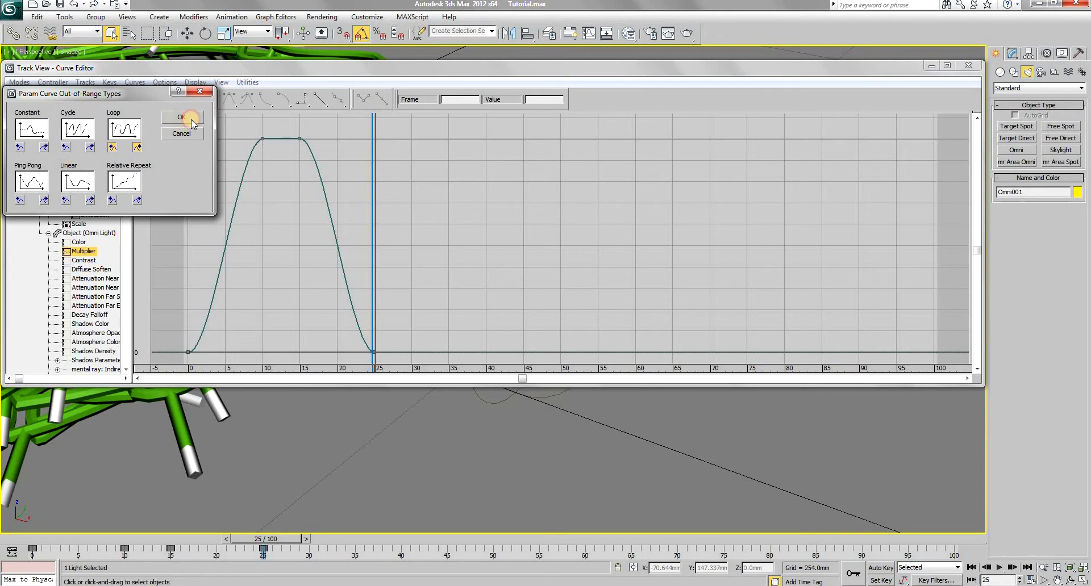
click(183, 117)
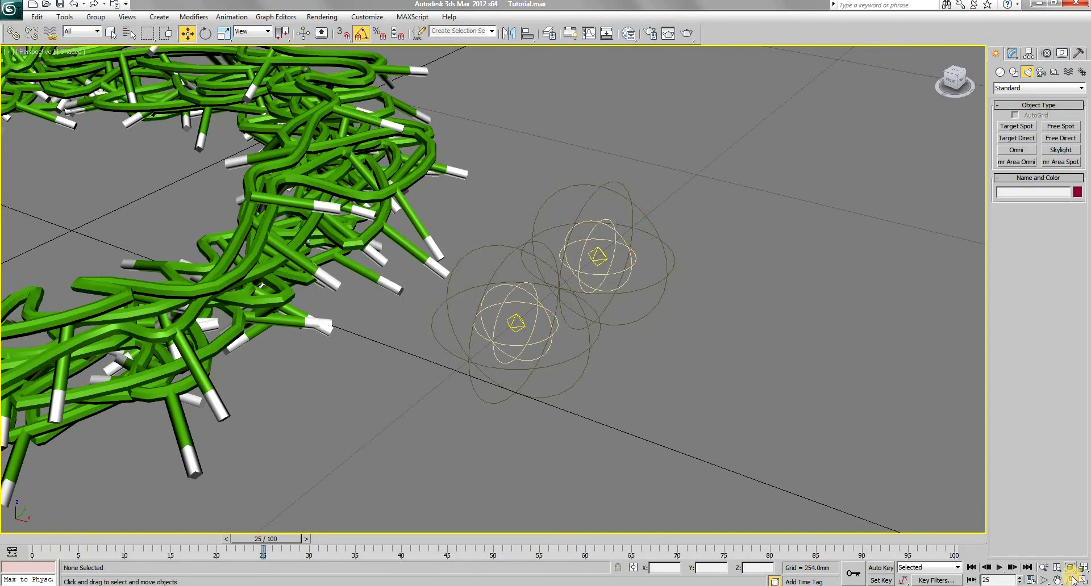
Clone a second omni light beside Omni001 and select the first light
drag(487, 312, 473, 334)
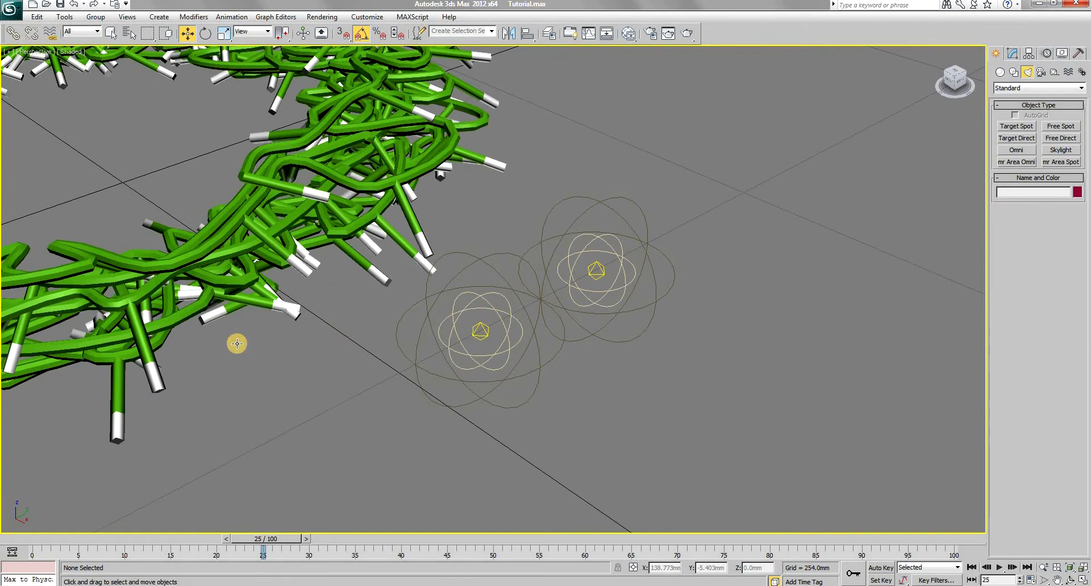
click(479, 331)
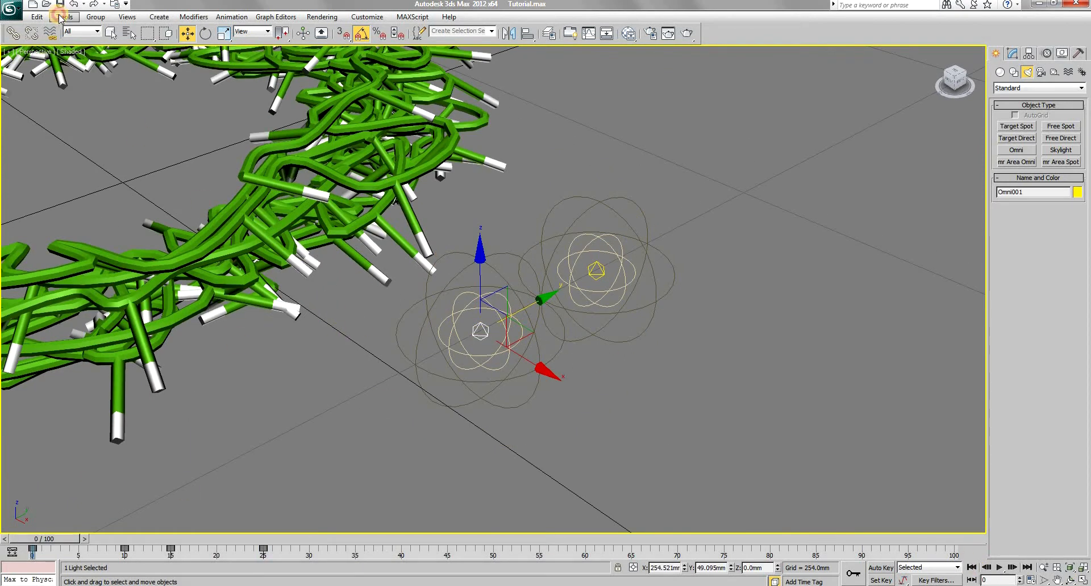
Clone and Align instanced copies of Omni001 onto the 150 bulbs of the first group
click(65, 17)
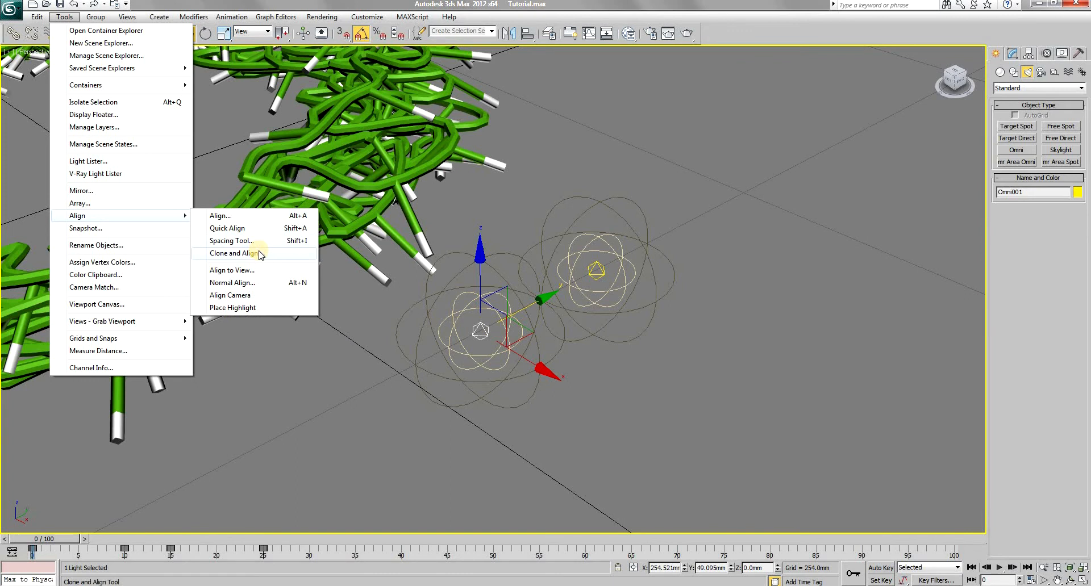
click(233, 253)
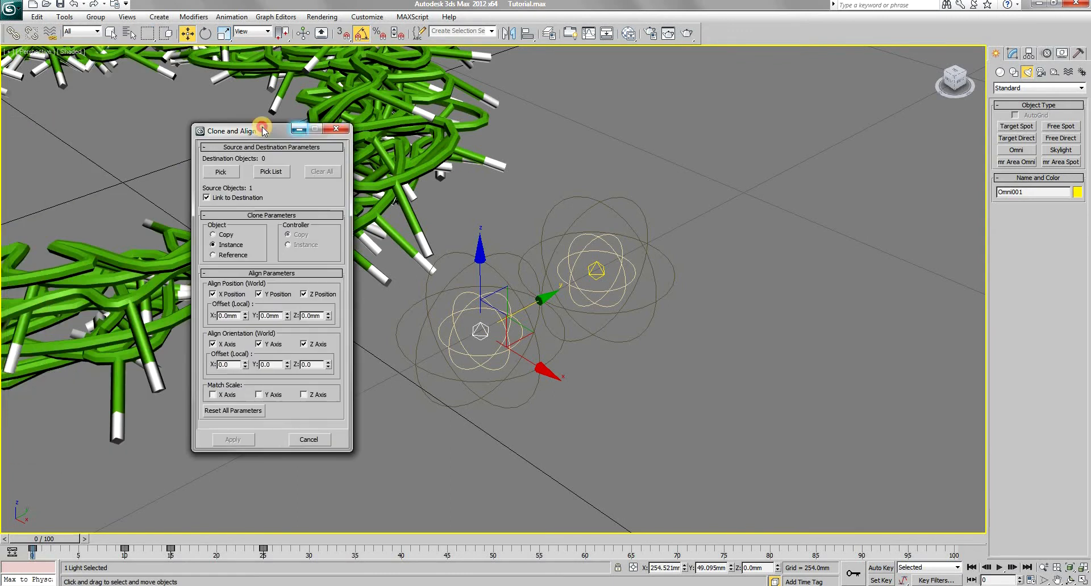
click(220, 171)
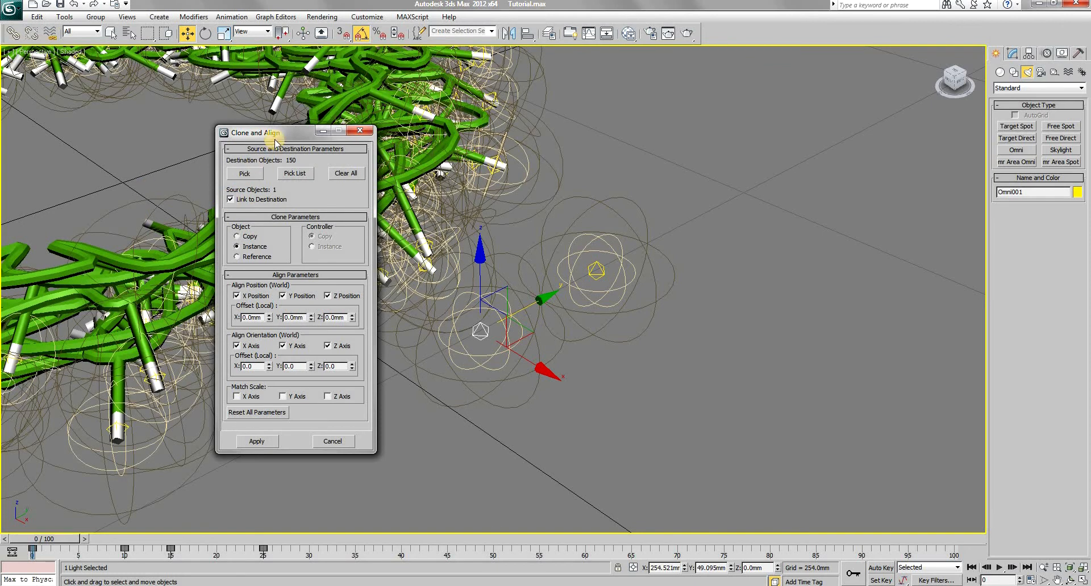
drag(265, 132, 626, 131)
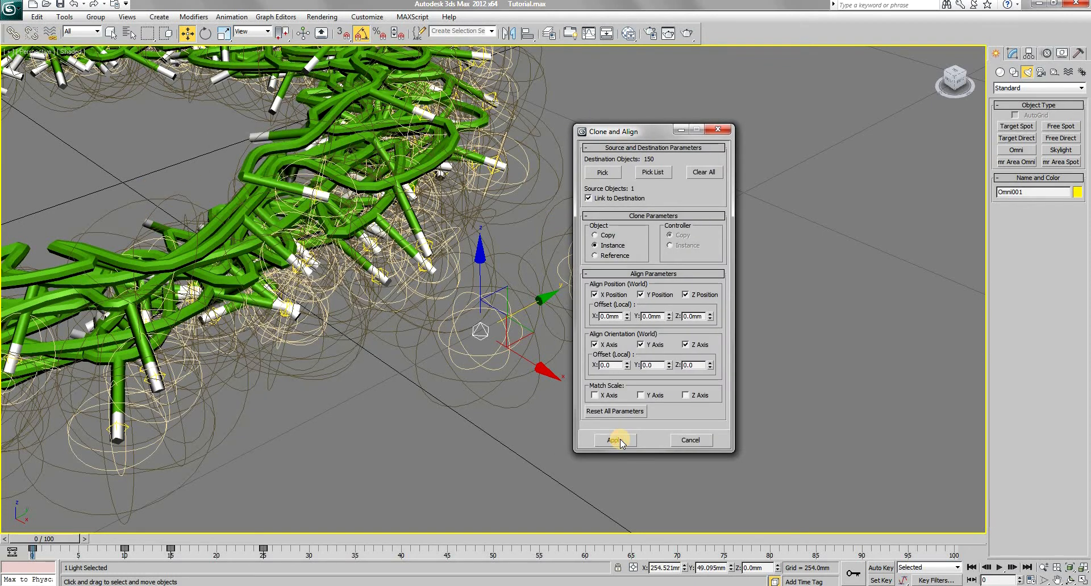
click(615, 439)
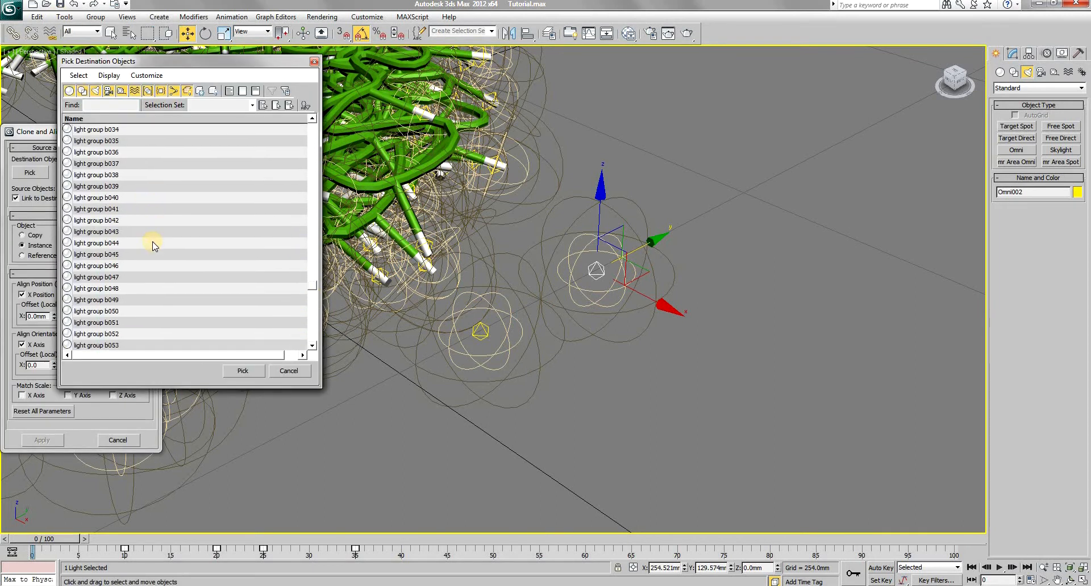
Clone and Align copies of Omni002 onto the light group b bulbs
click(243, 371)
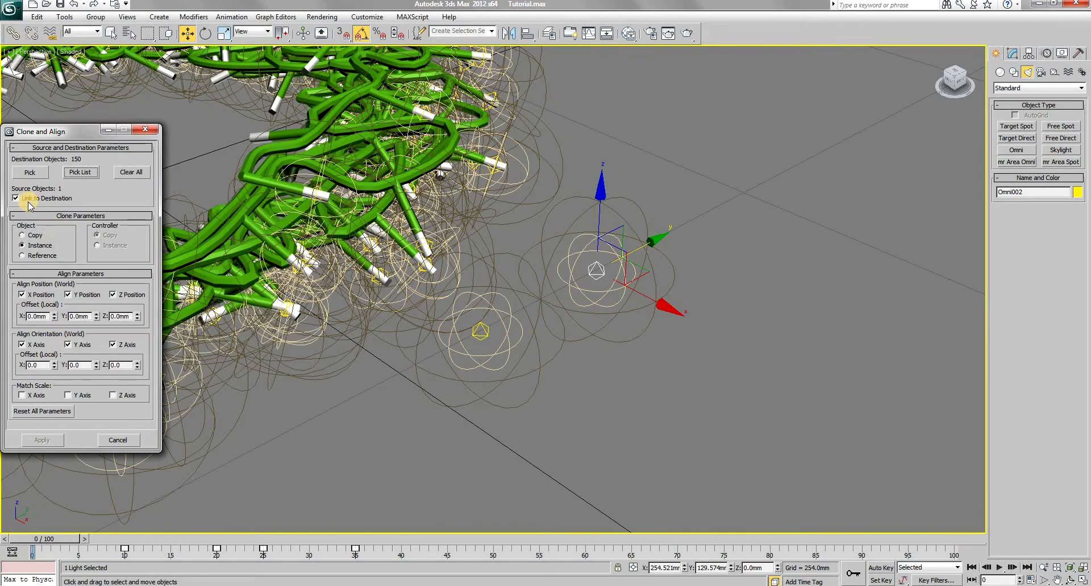
click(42, 439)
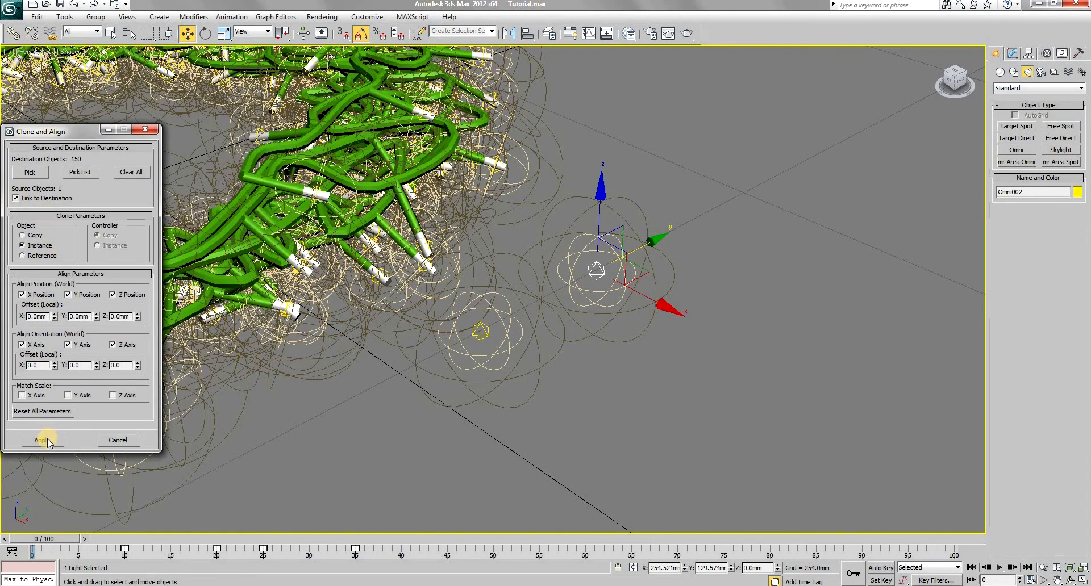
click(43, 440)
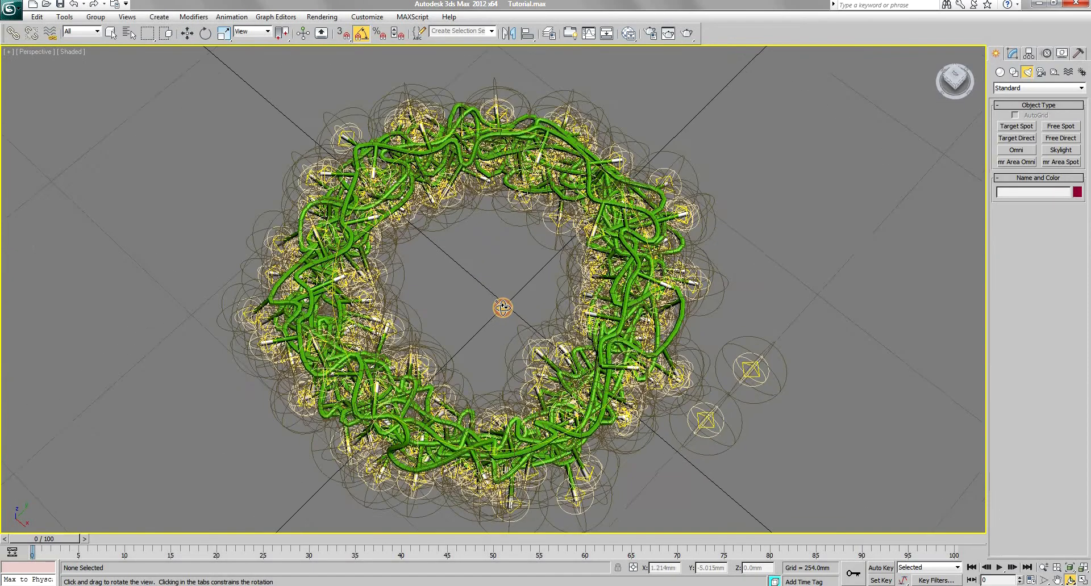
drag(502, 308, 527, 295)
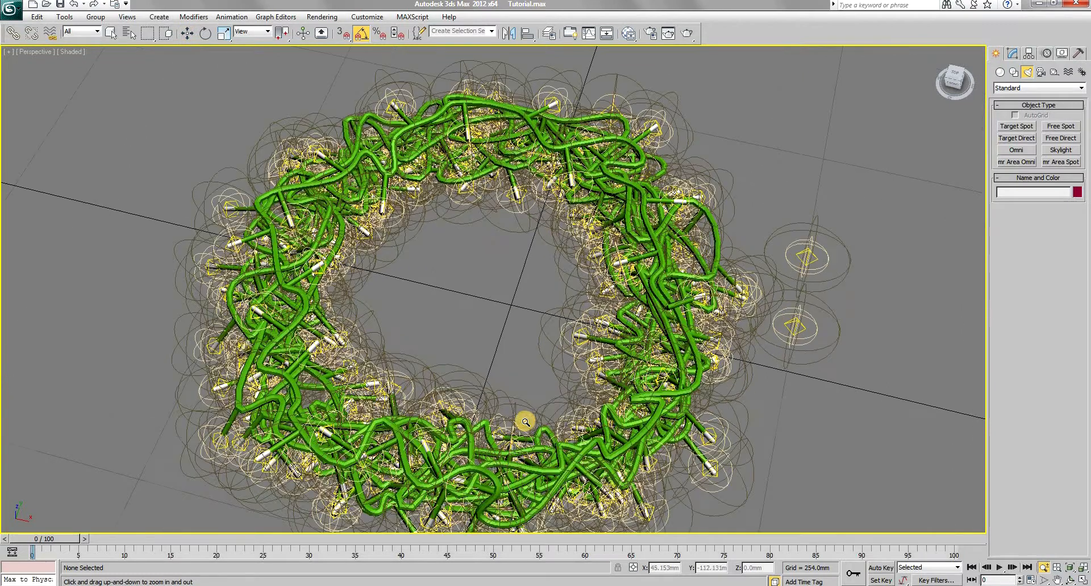
drag(525, 423, 519, 302)
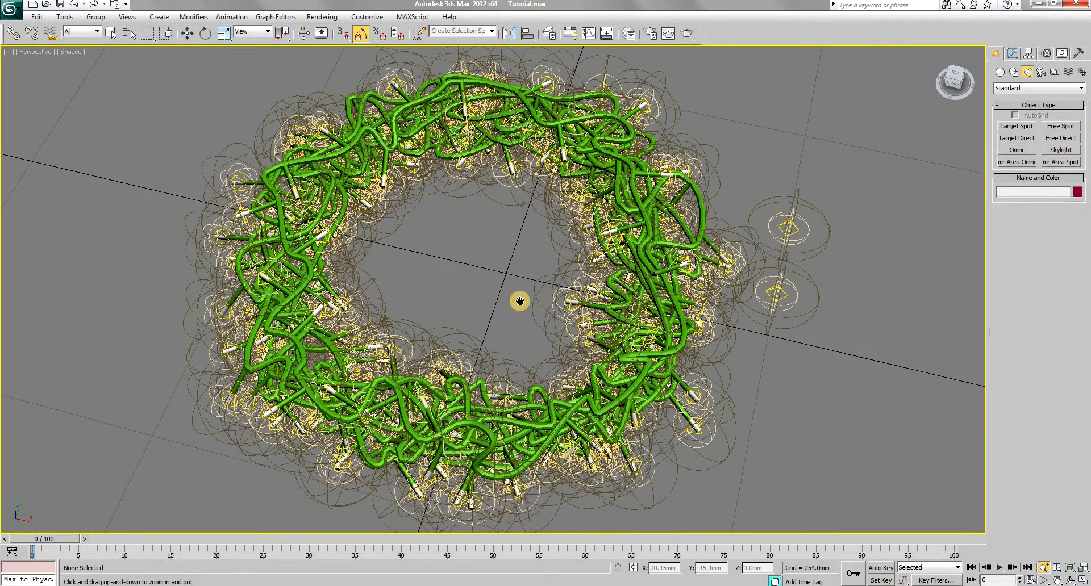